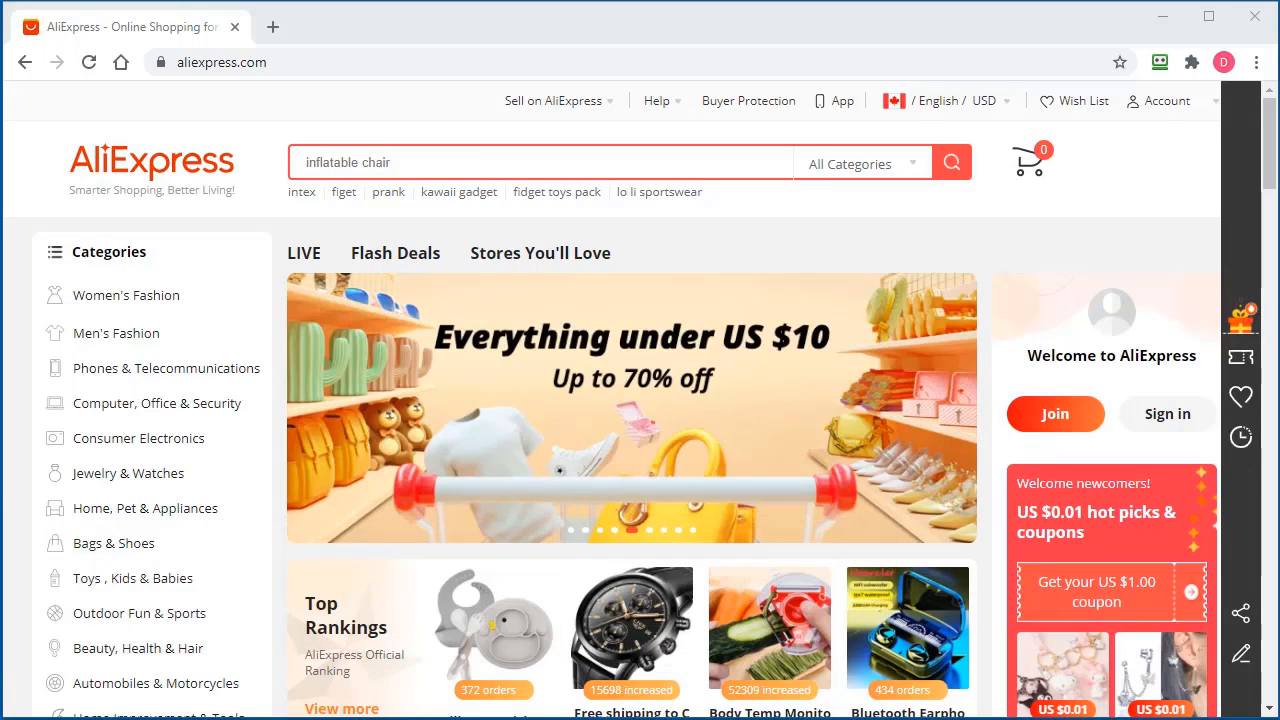
pyautogui.moveTo(1165, 100)
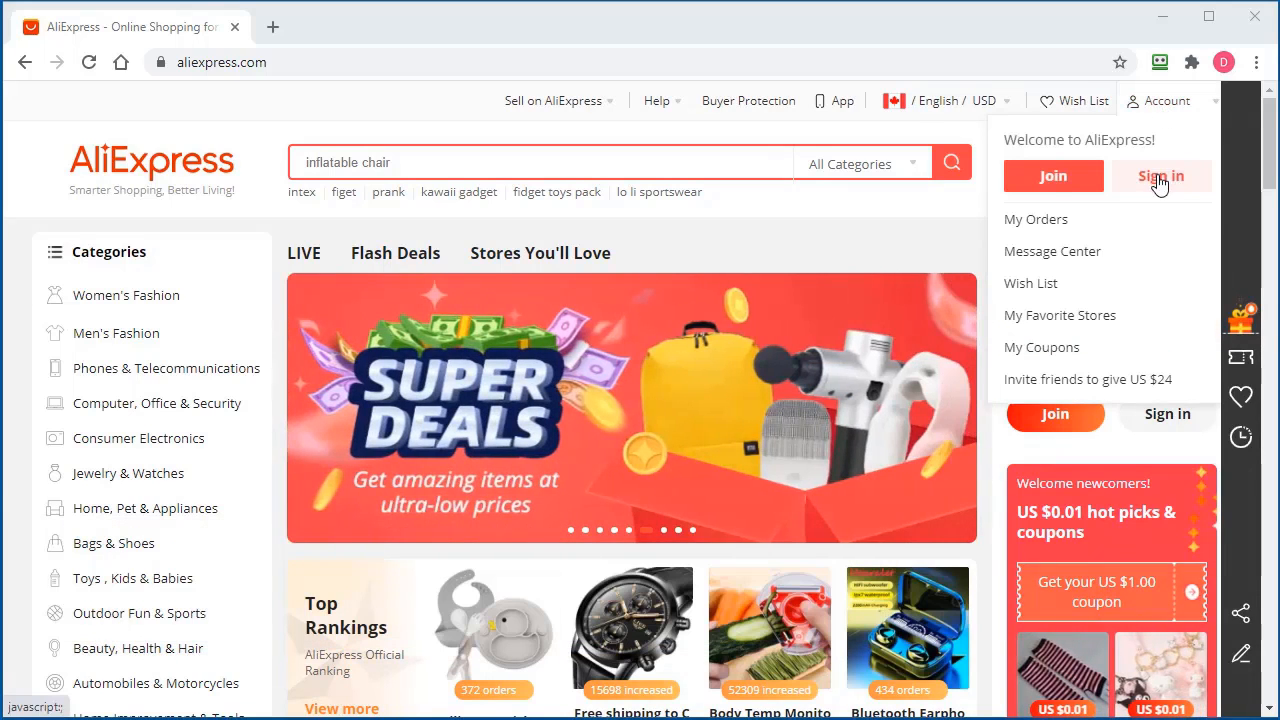
# Step: Sign in to AliExpress with the email account and password
pyautogui.click(1160, 176)
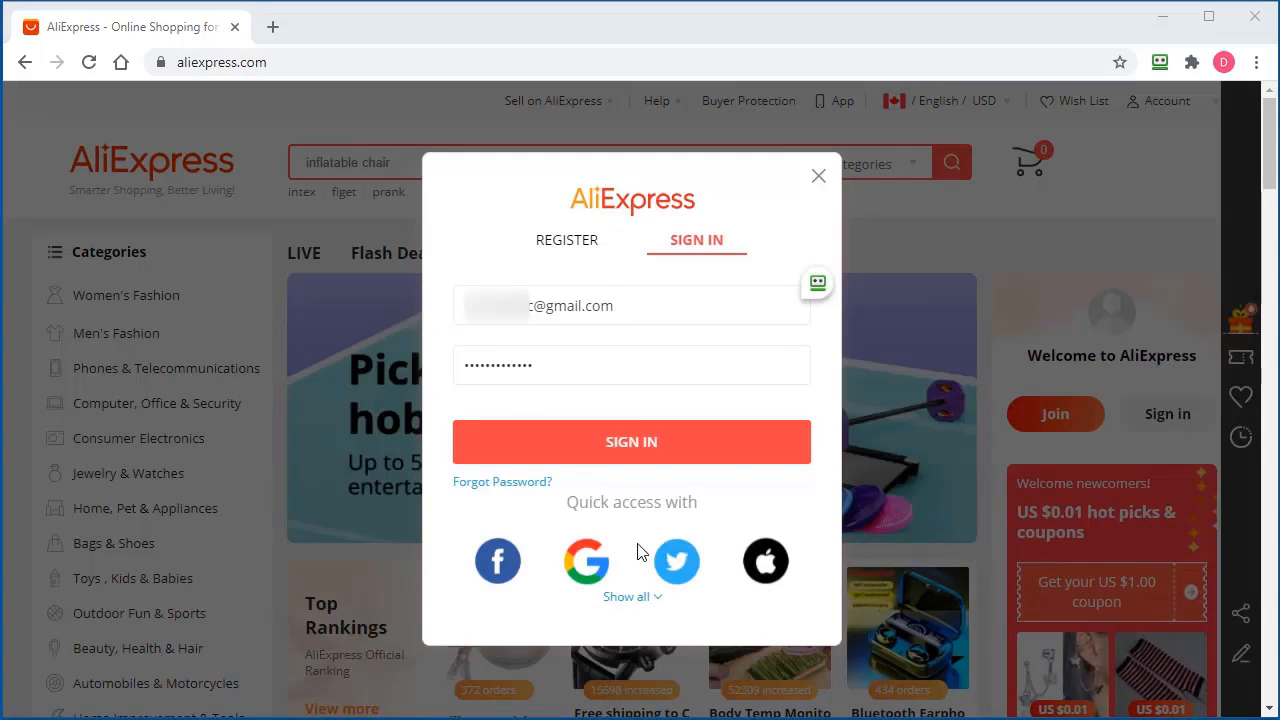
pyautogui.click(631, 441)
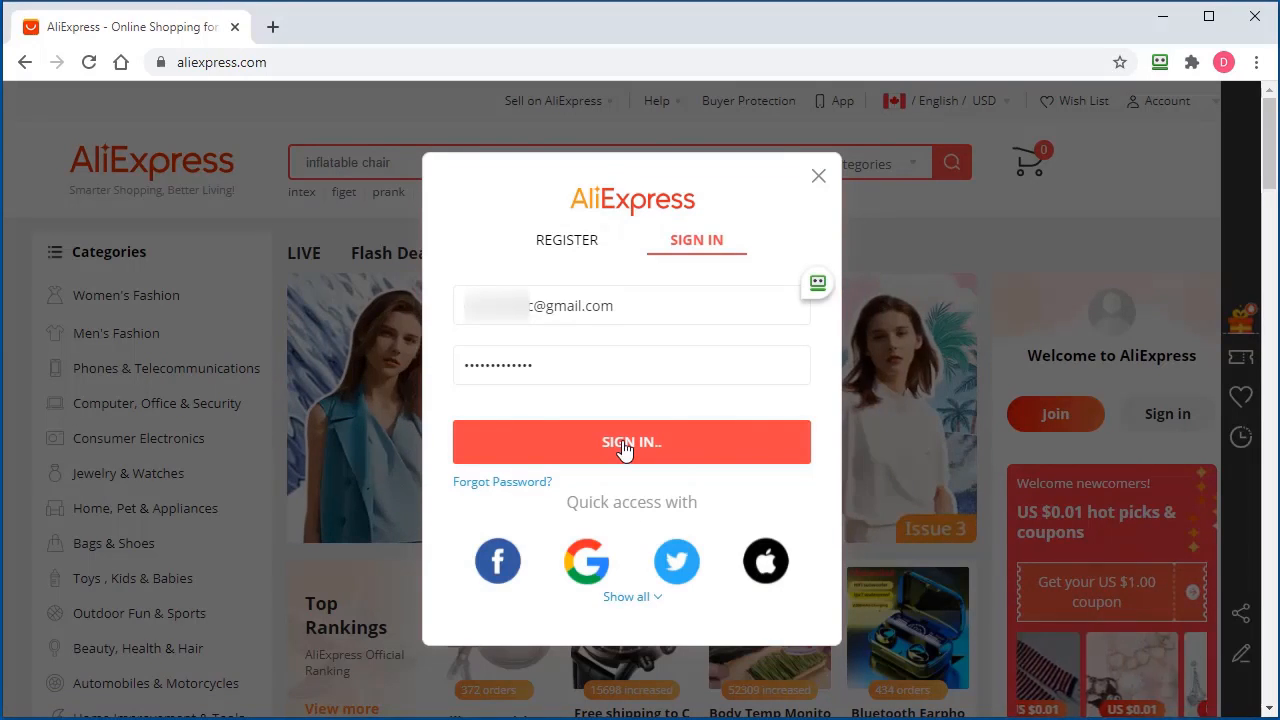
pyautogui.click(631, 441)
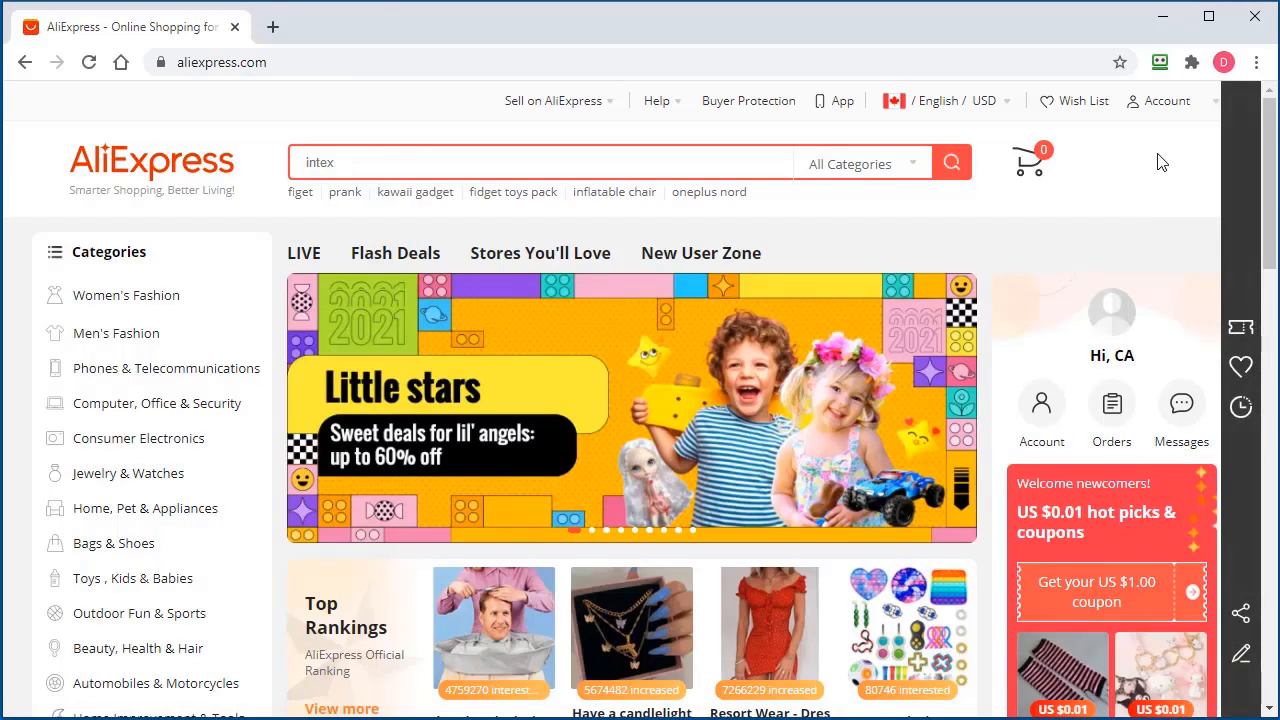
# Step: Go from the Account menu's My Orders page to the Account profile tab
pyautogui.click(1165, 100)
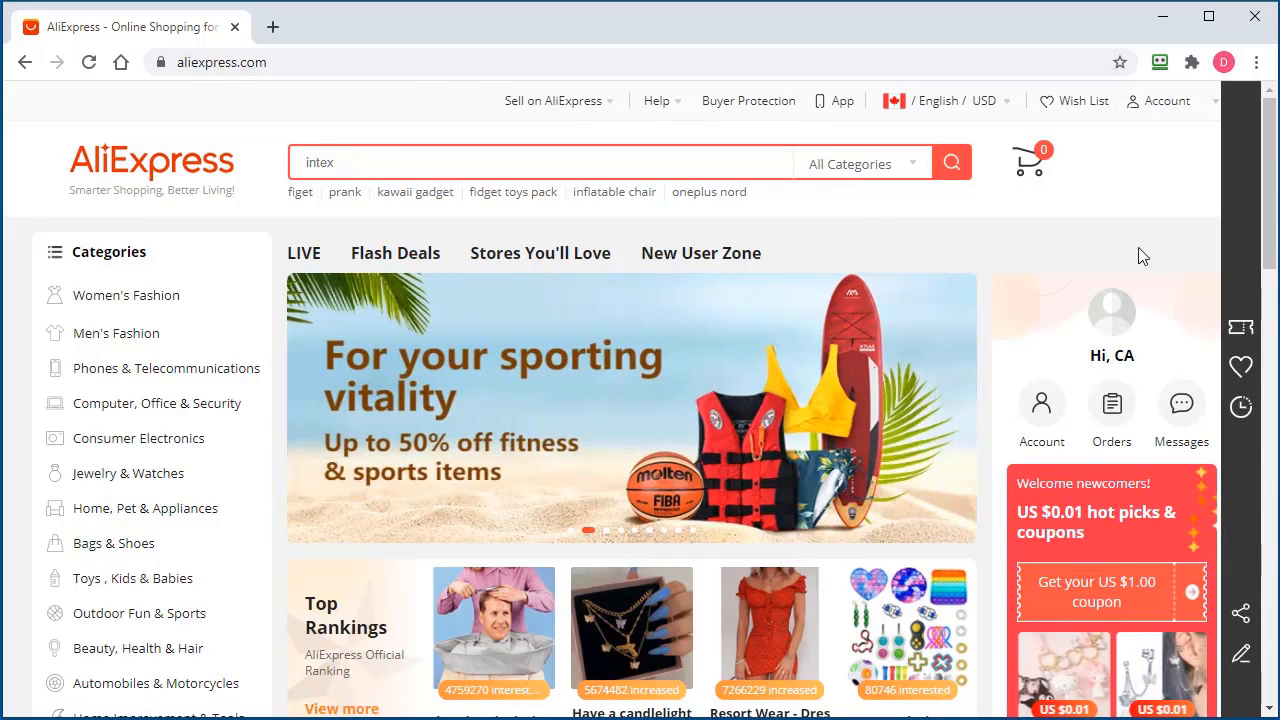
pyautogui.click(1165, 100)
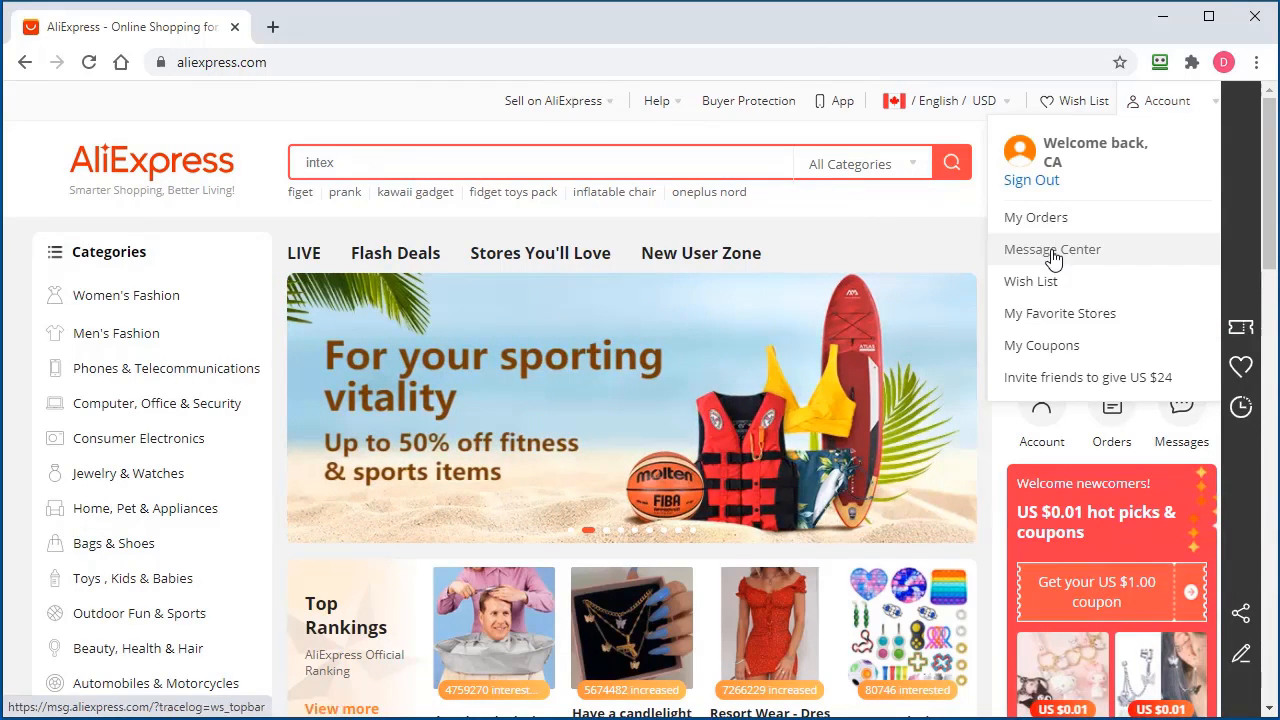
pyautogui.click(1035, 217)
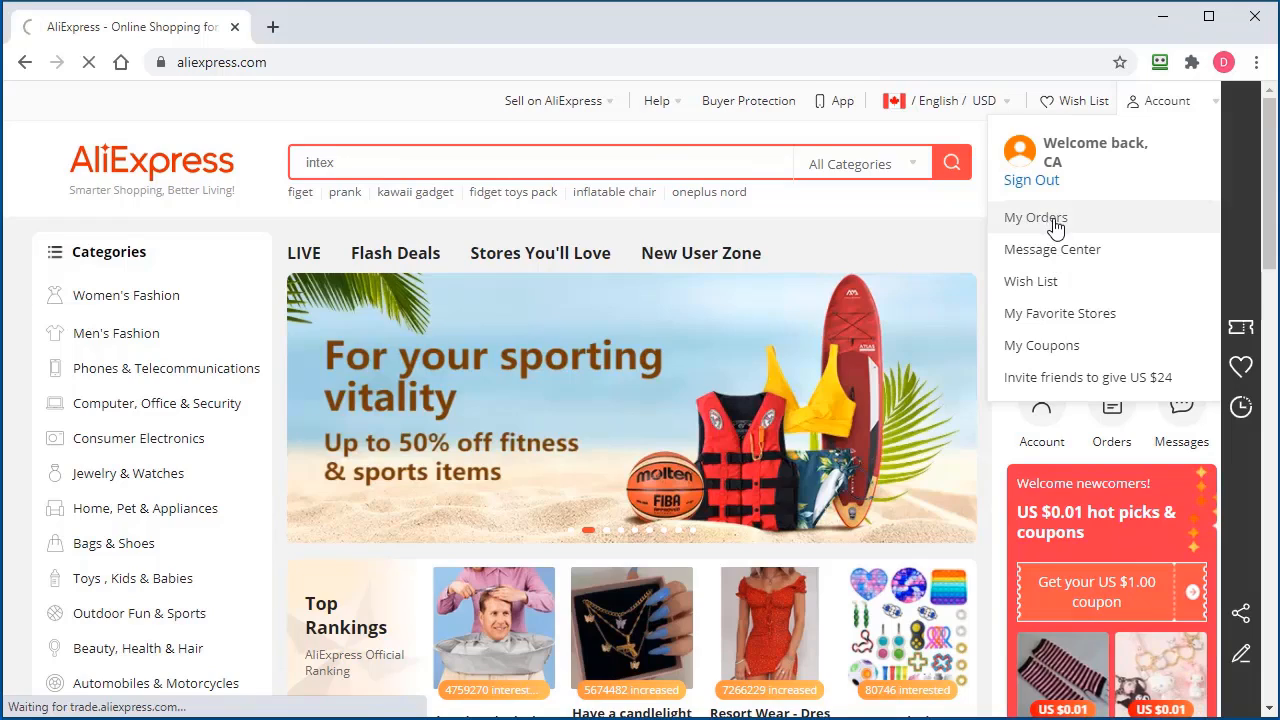
pyautogui.click(1035, 217)
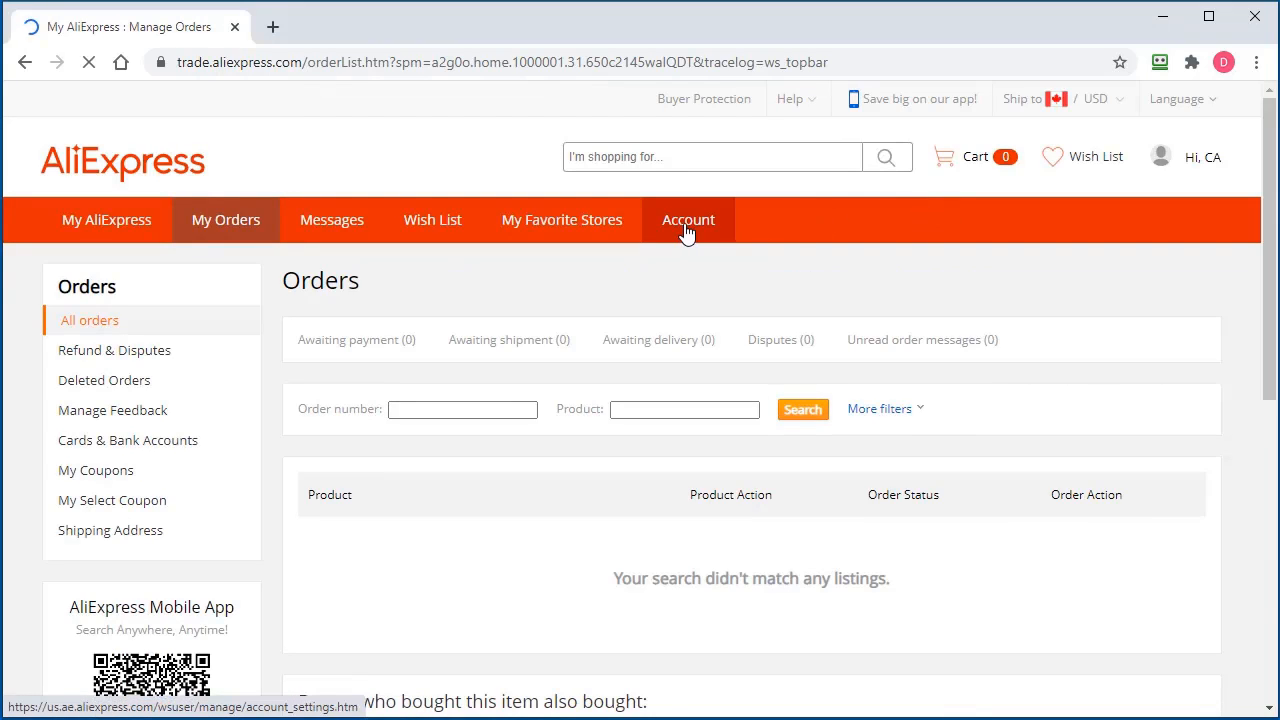
pyautogui.click(688, 219)
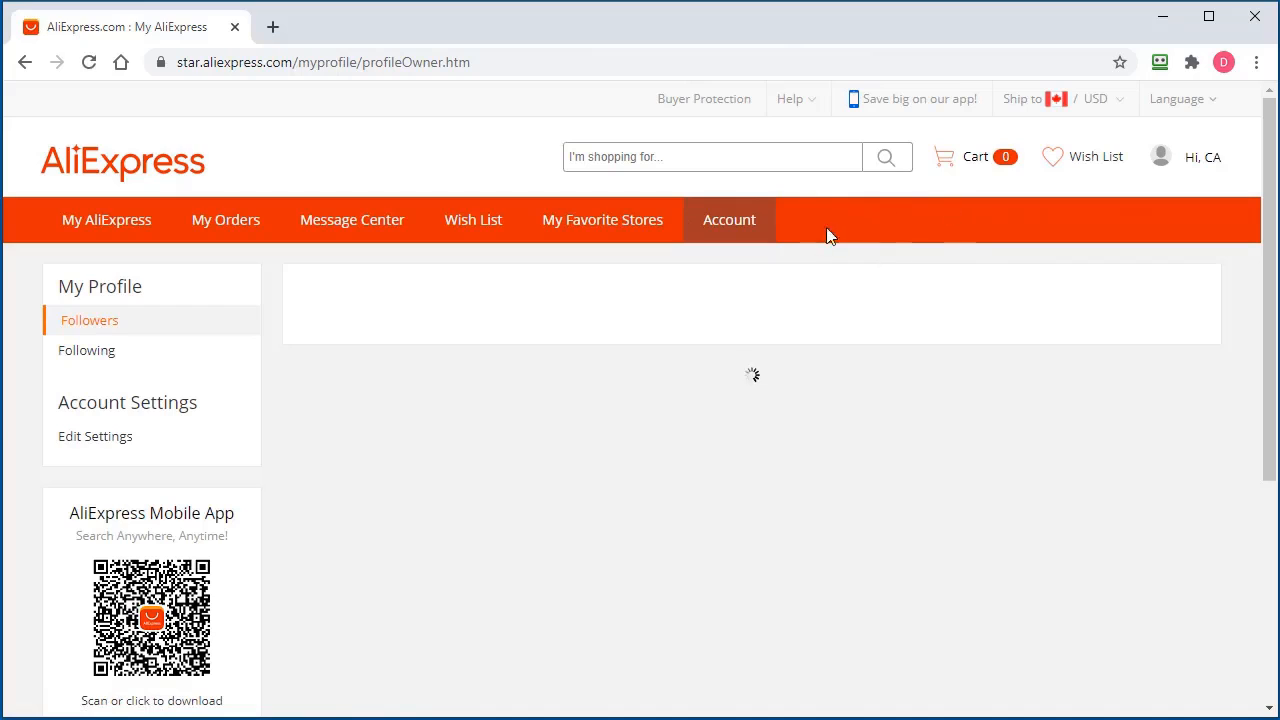
pyautogui.moveTo(983, 264)
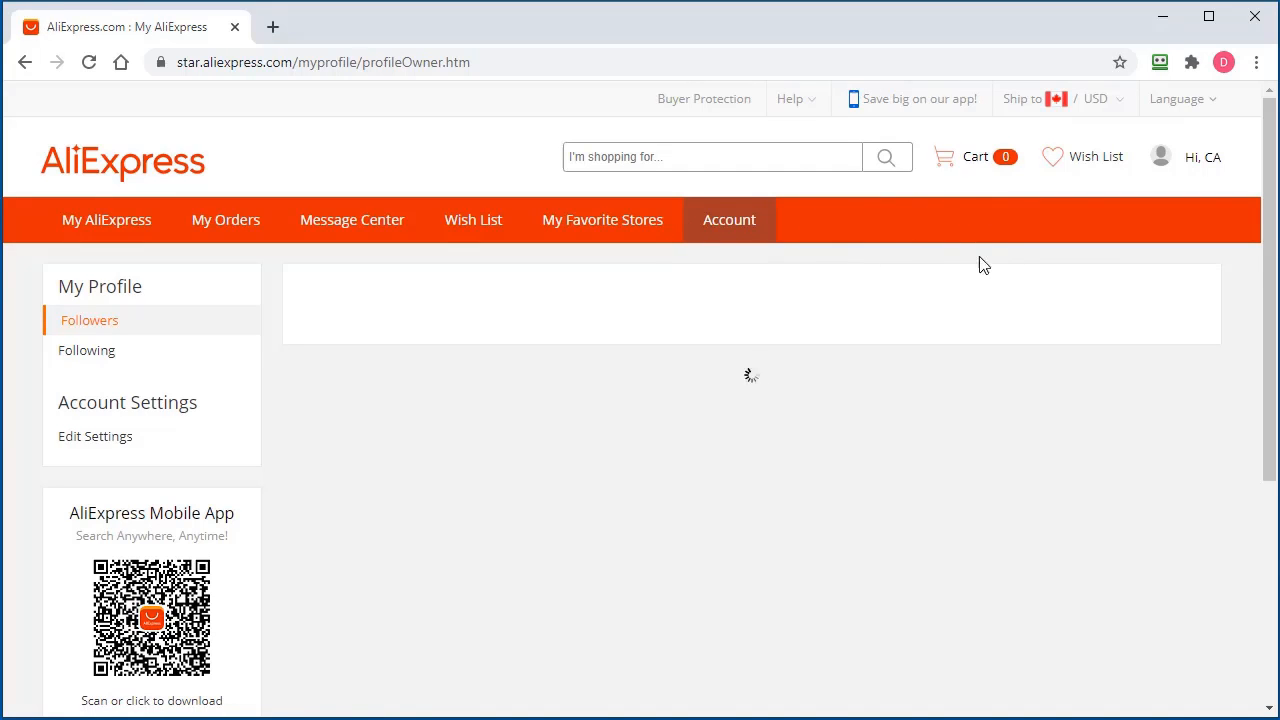
pyautogui.moveTo(937, 375)
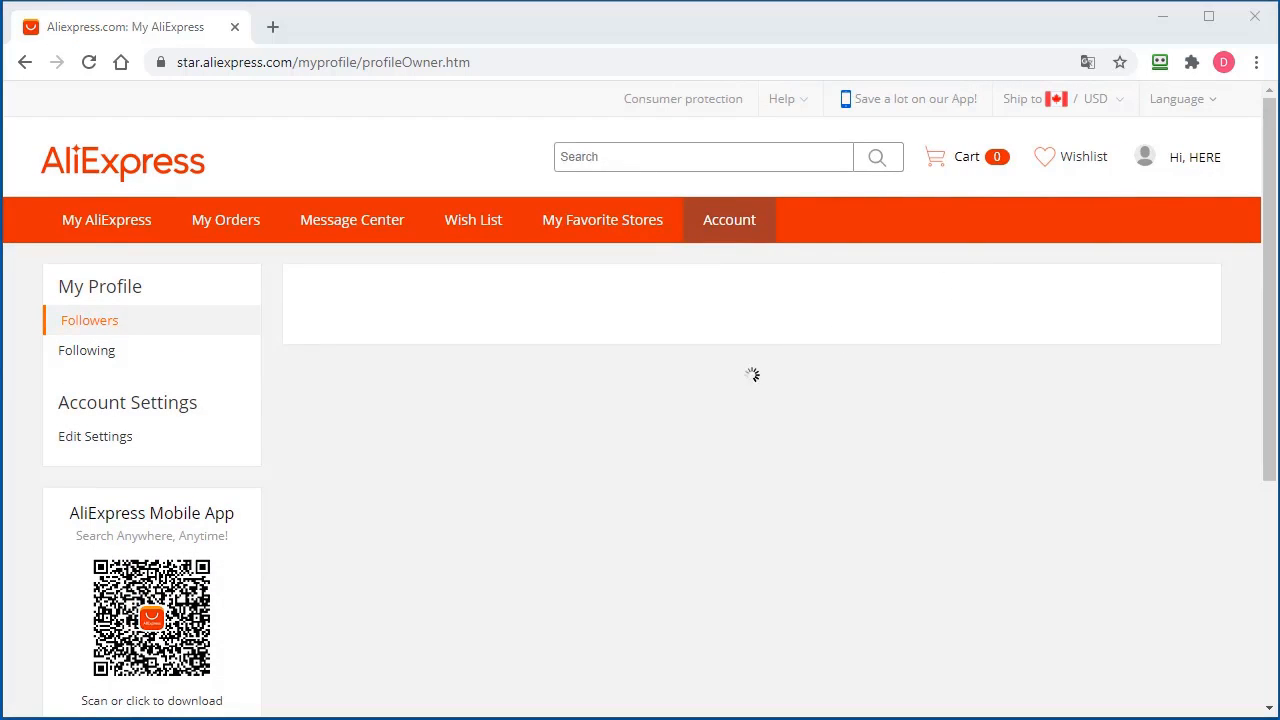
pyautogui.moveTo(776, 481)
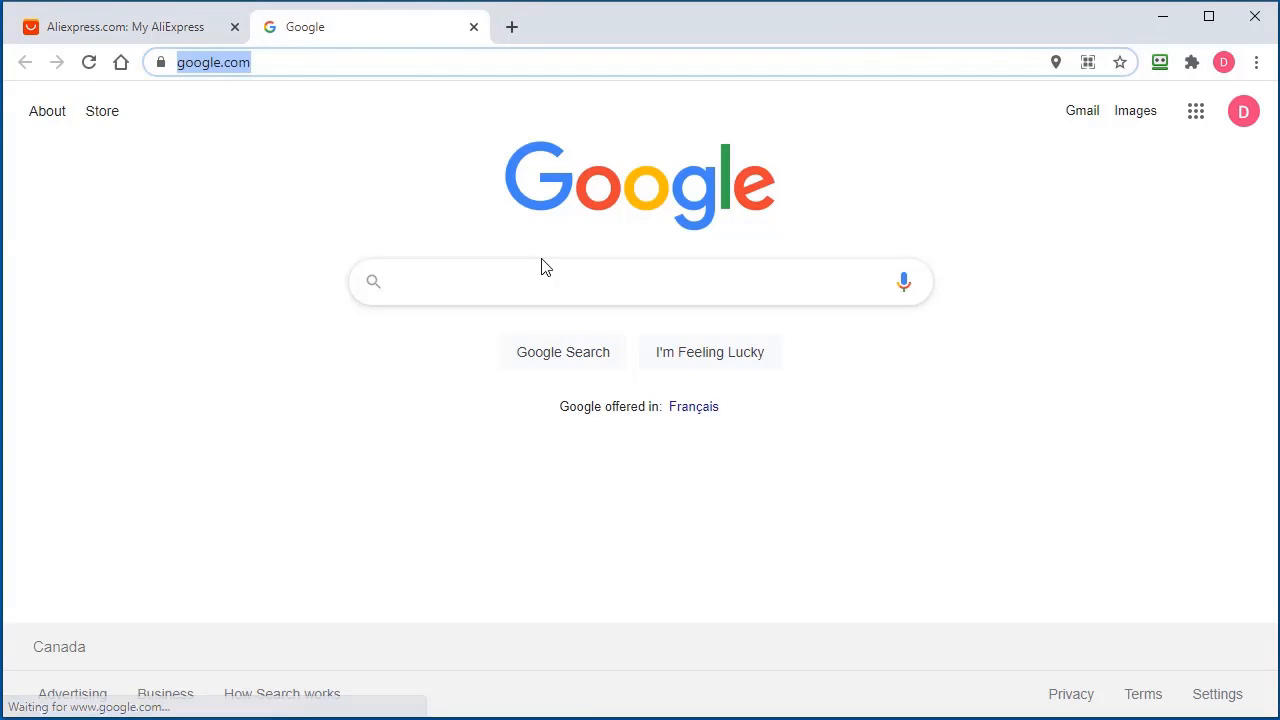
# Step: Google 'aliexpress dropship centre link' and right-click the AliExpress dropshipping centre result
pyautogui.write('aliexpress dropship centre link')
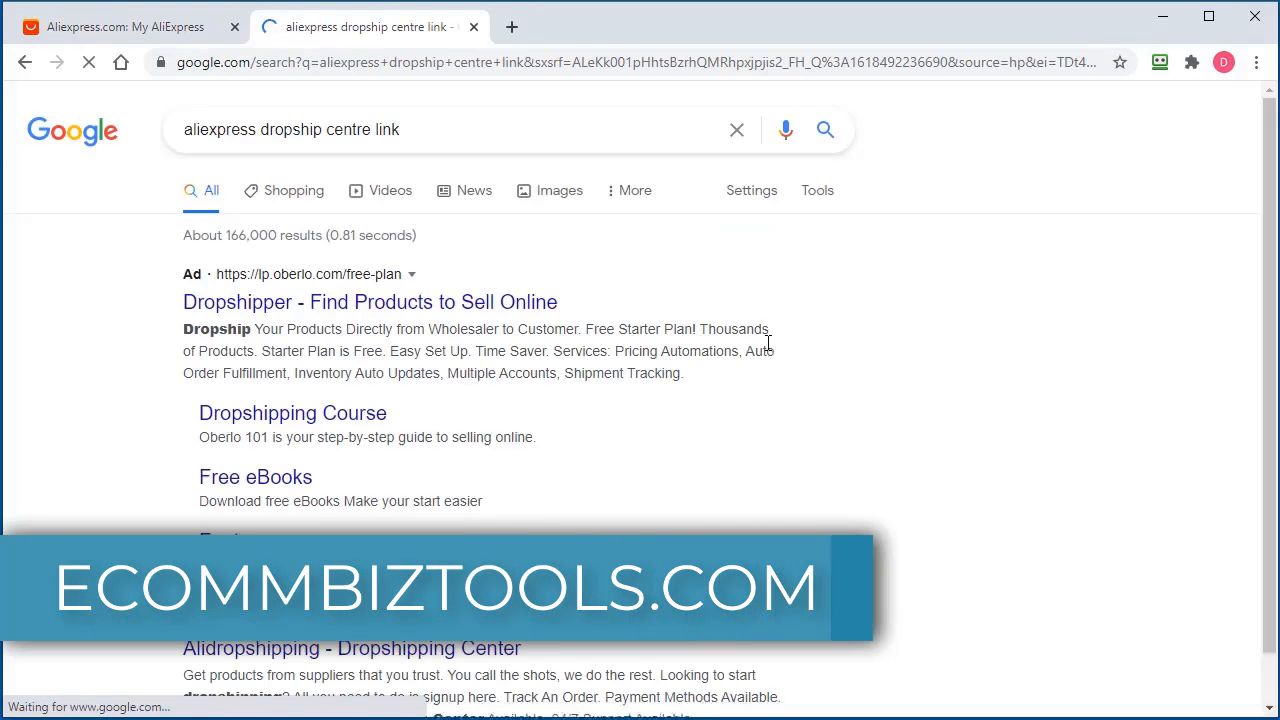
pyautogui.scroll(-3)
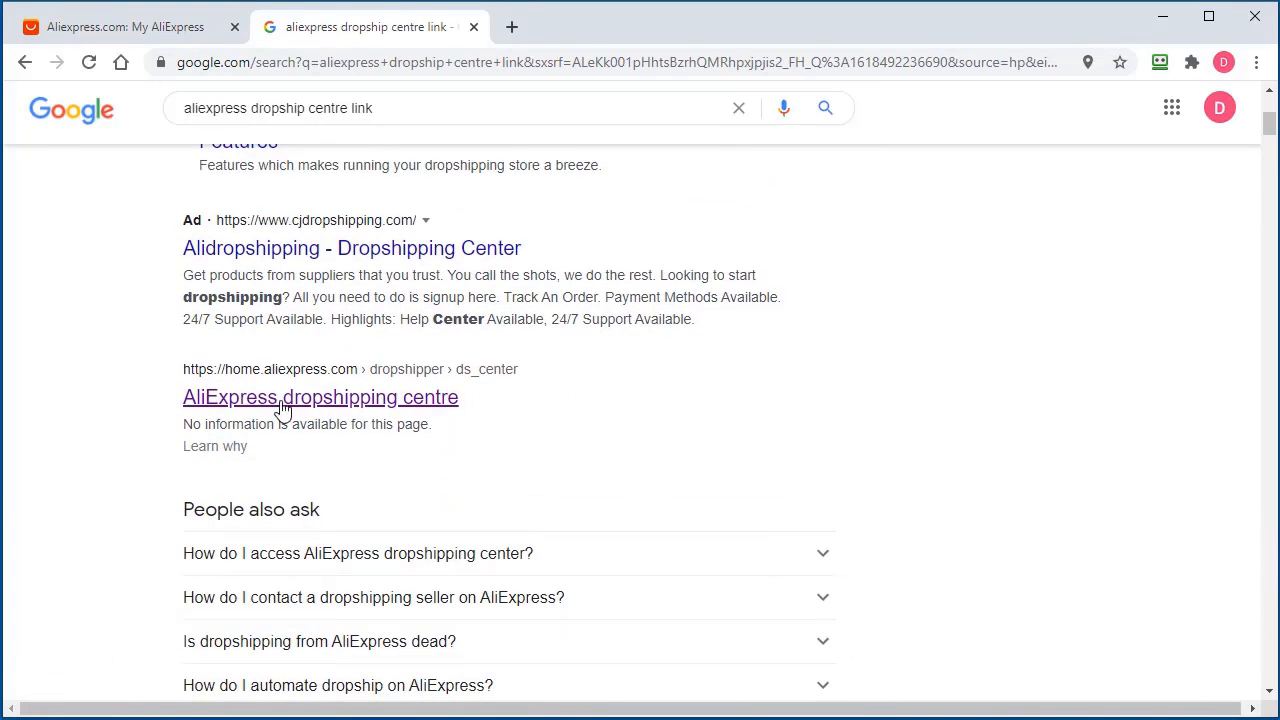
pyautogui.moveTo(370, 381)
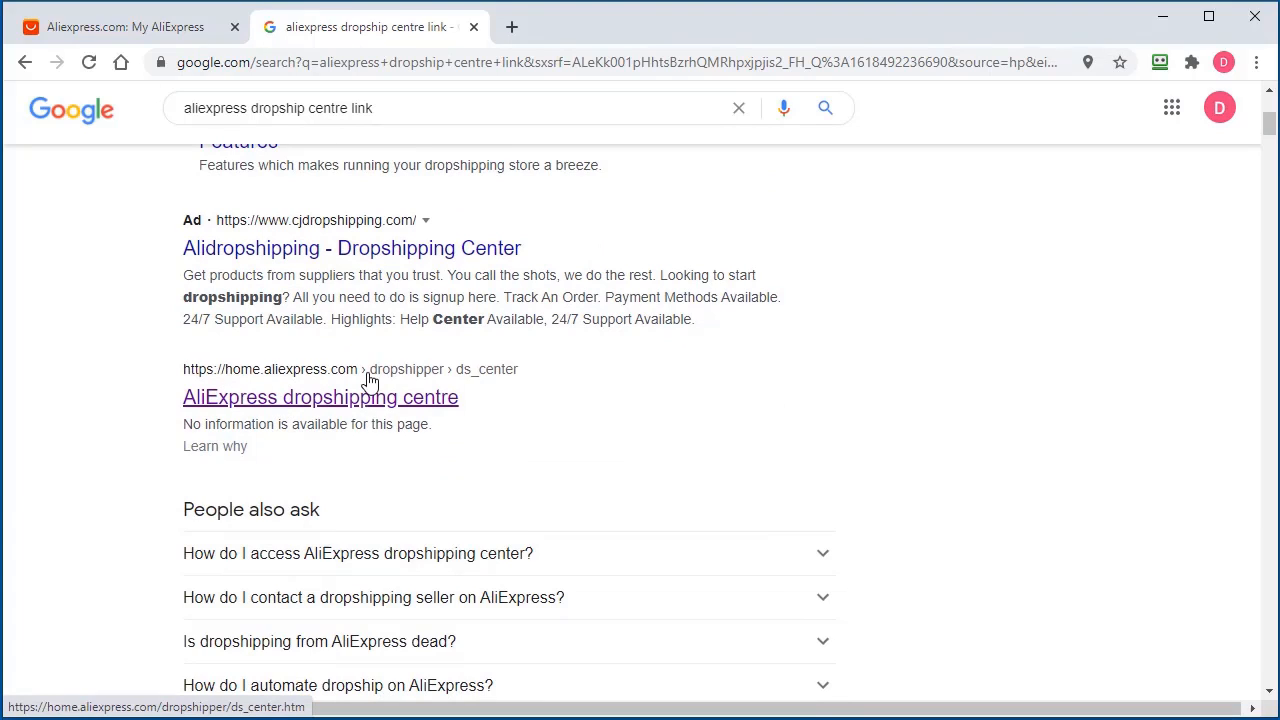
pyautogui.moveTo(333, 412)
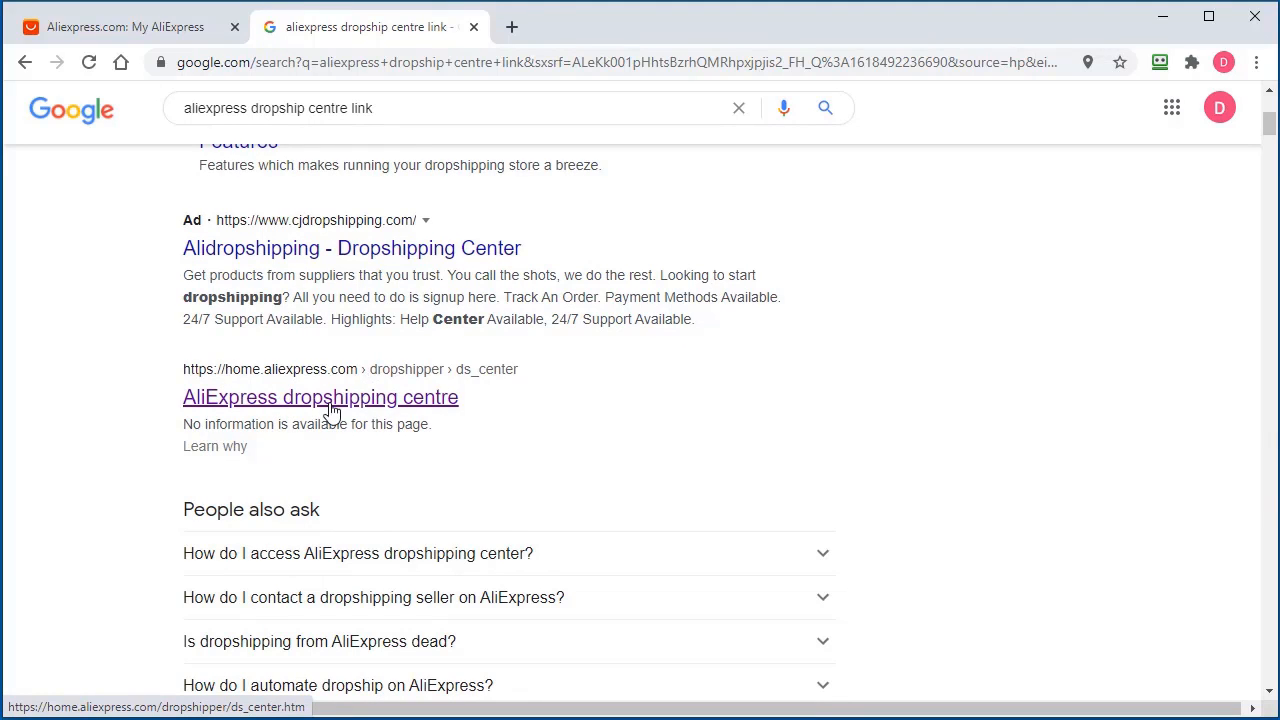
pyautogui.rightClick(320, 397)
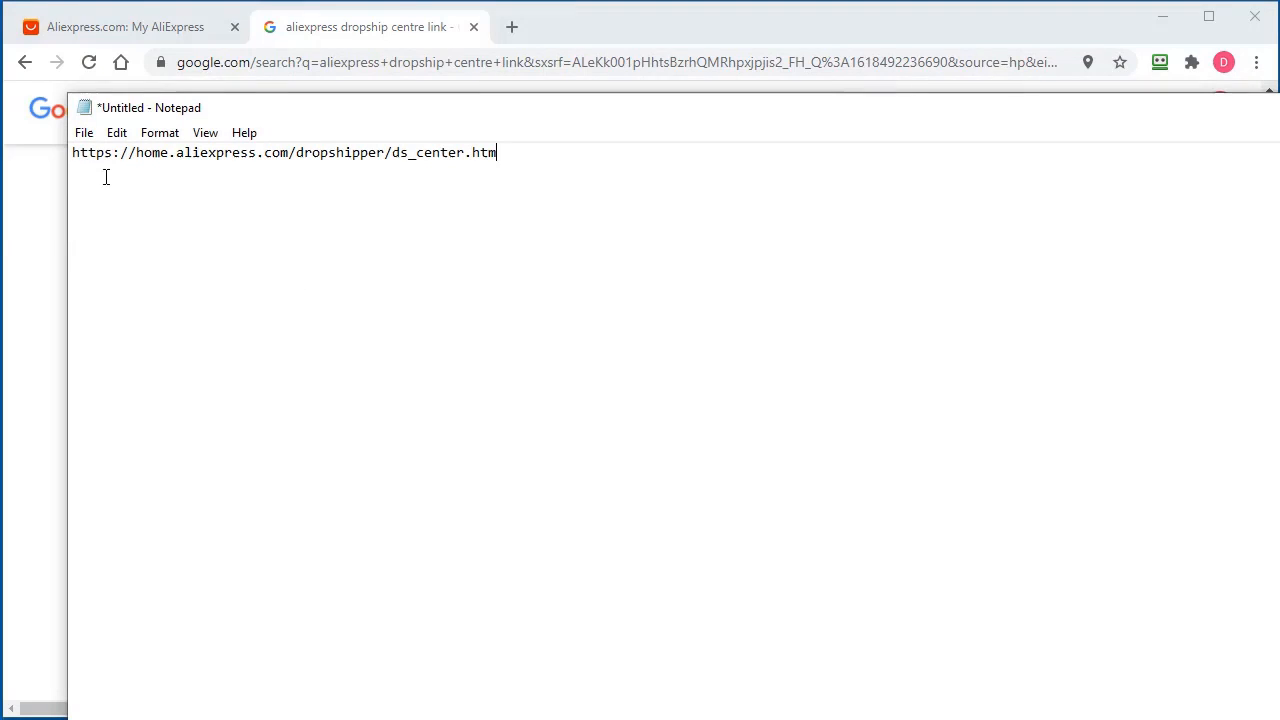
pyautogui.moveTo(319, 185)
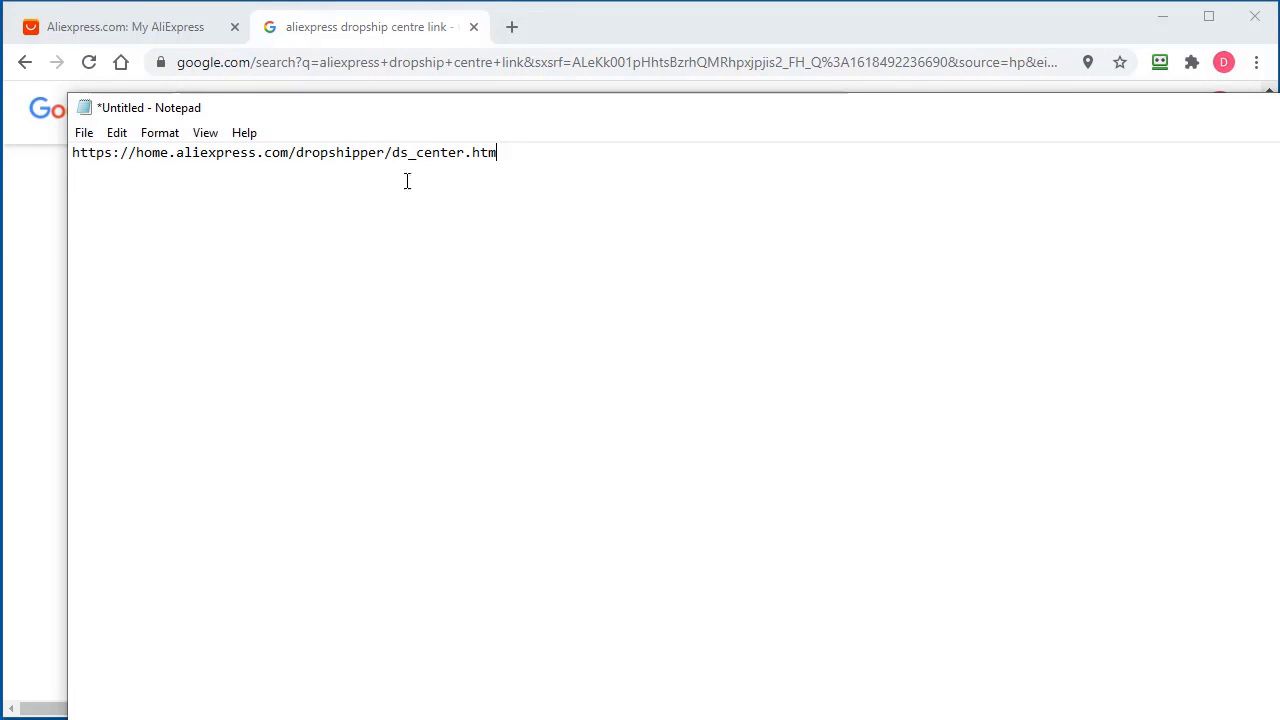
pyautogui.moveTo(461, 188)
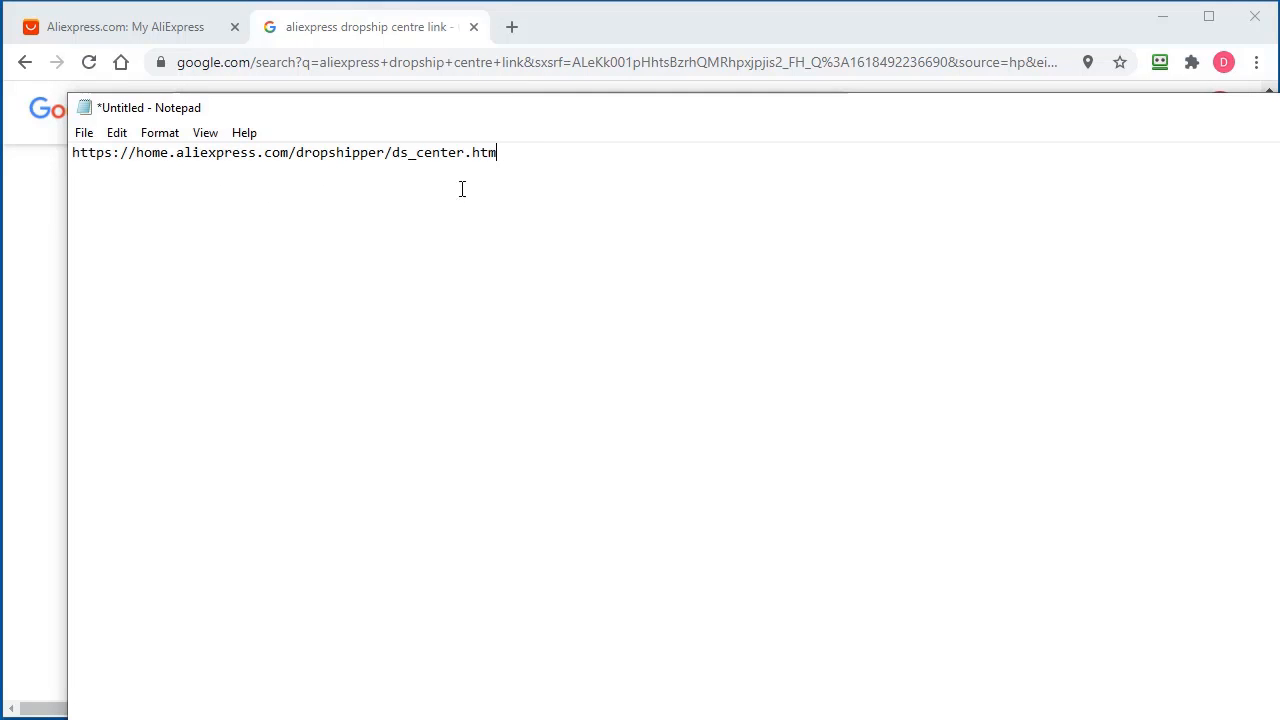
pyautogui.moveTo(714, 115)
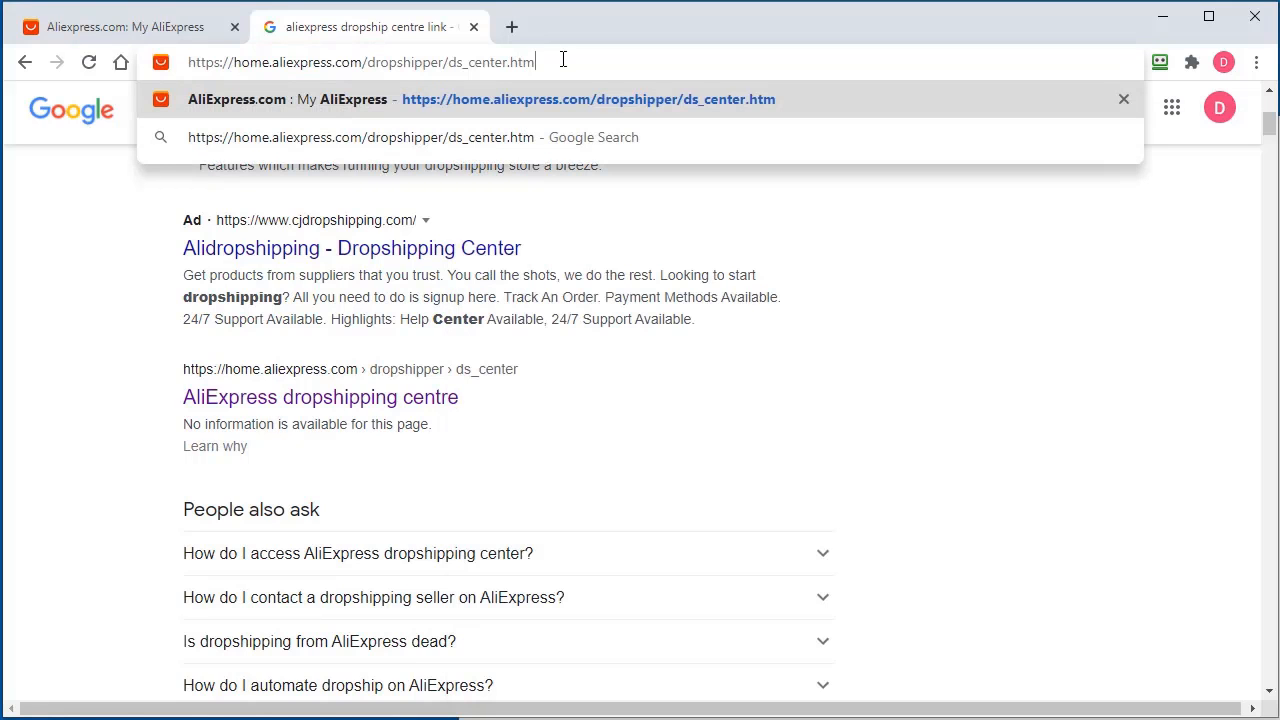
# Step: On the dropshipping centre page, accept the Data Service Authorization terms and continue to Personal Information
pyautogui.click(588, 99)
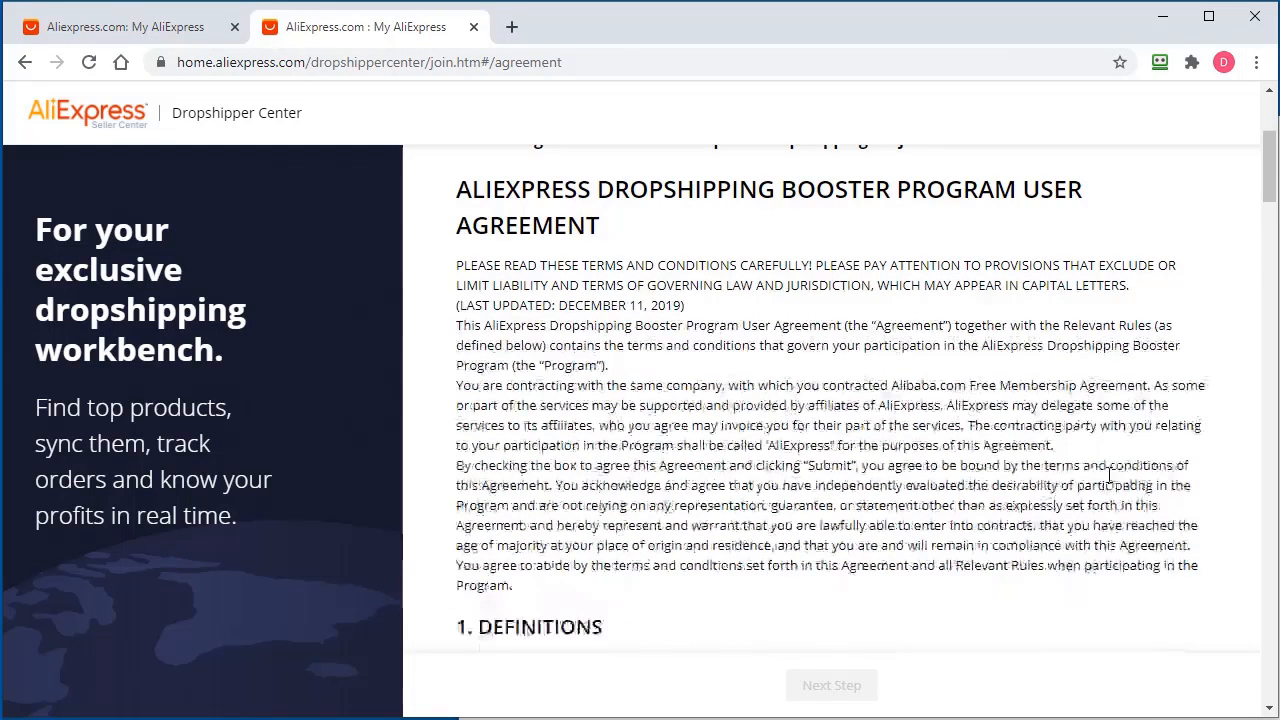
pyautogui.scroll(-3)
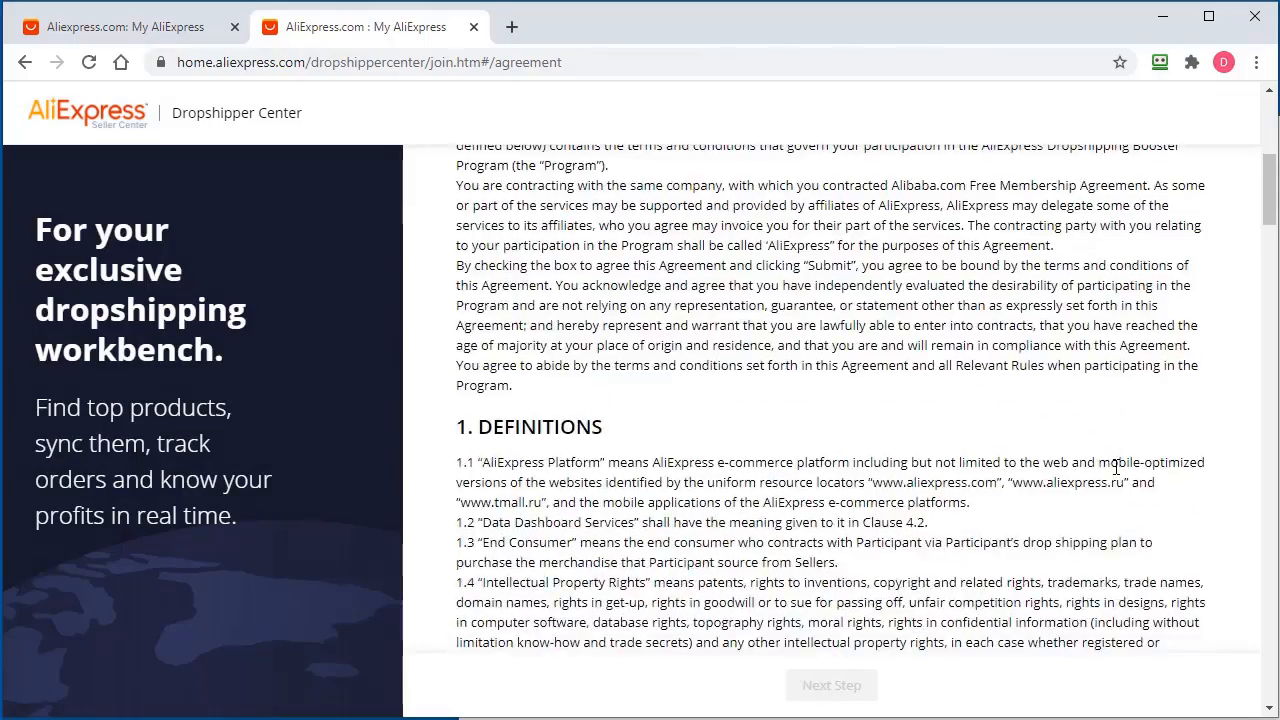
pyautogui.scroll(-3)
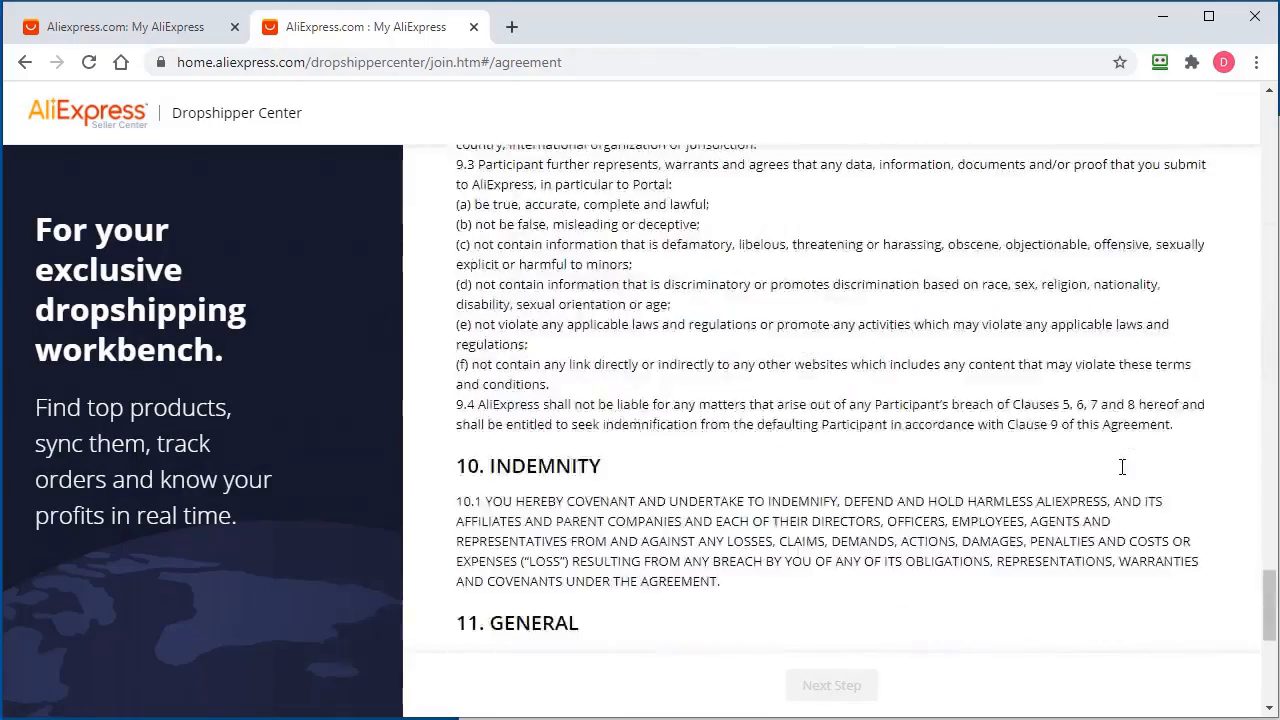
pyautogui.scroll(-3)
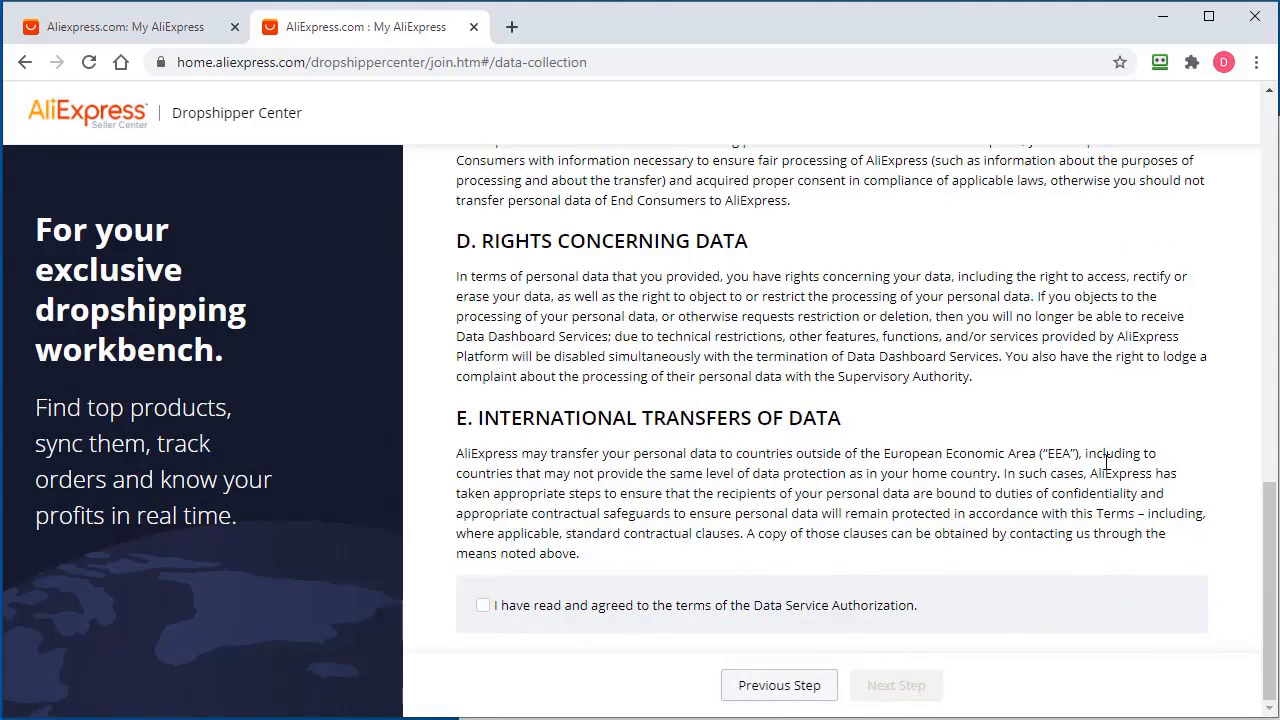
pyautogui.click(483, 605)
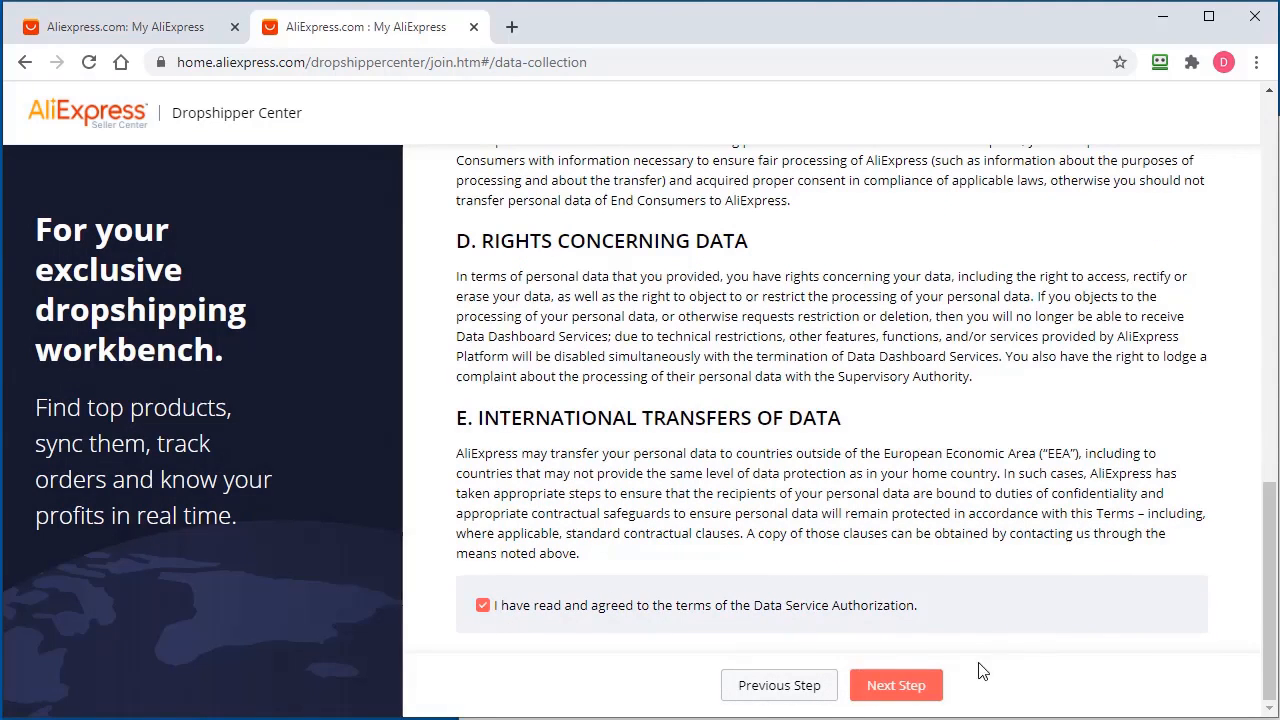
pyautogui.click(895, 685)
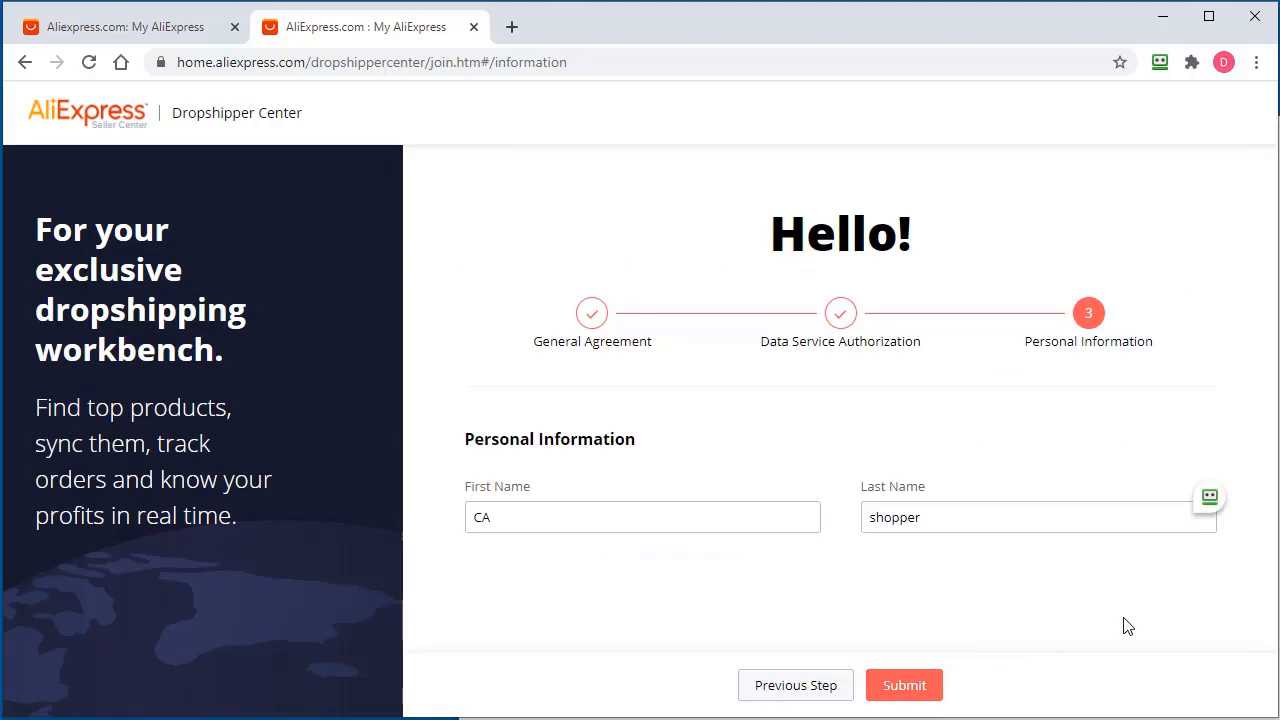
# Step: Edit the first name, submit the application, and go to the Dropshipper Center
pyautogui.click(594, 506)
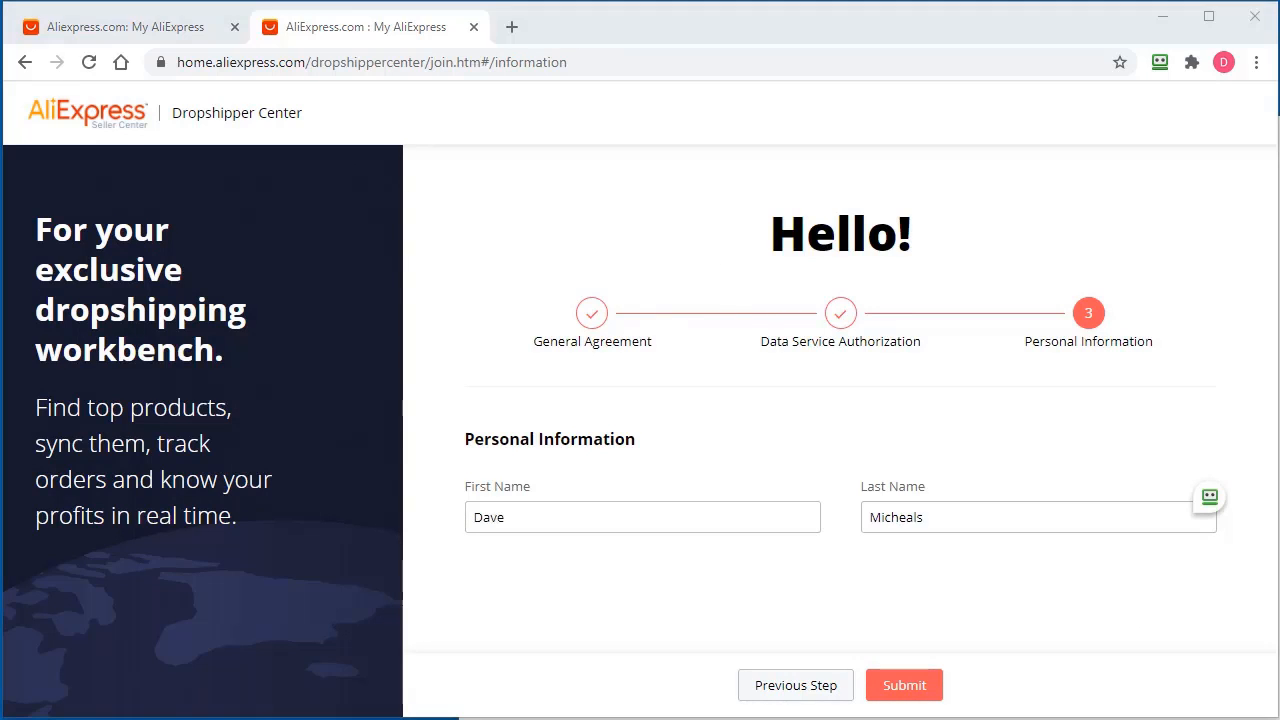
pyautogui.moveTo(810, 490)
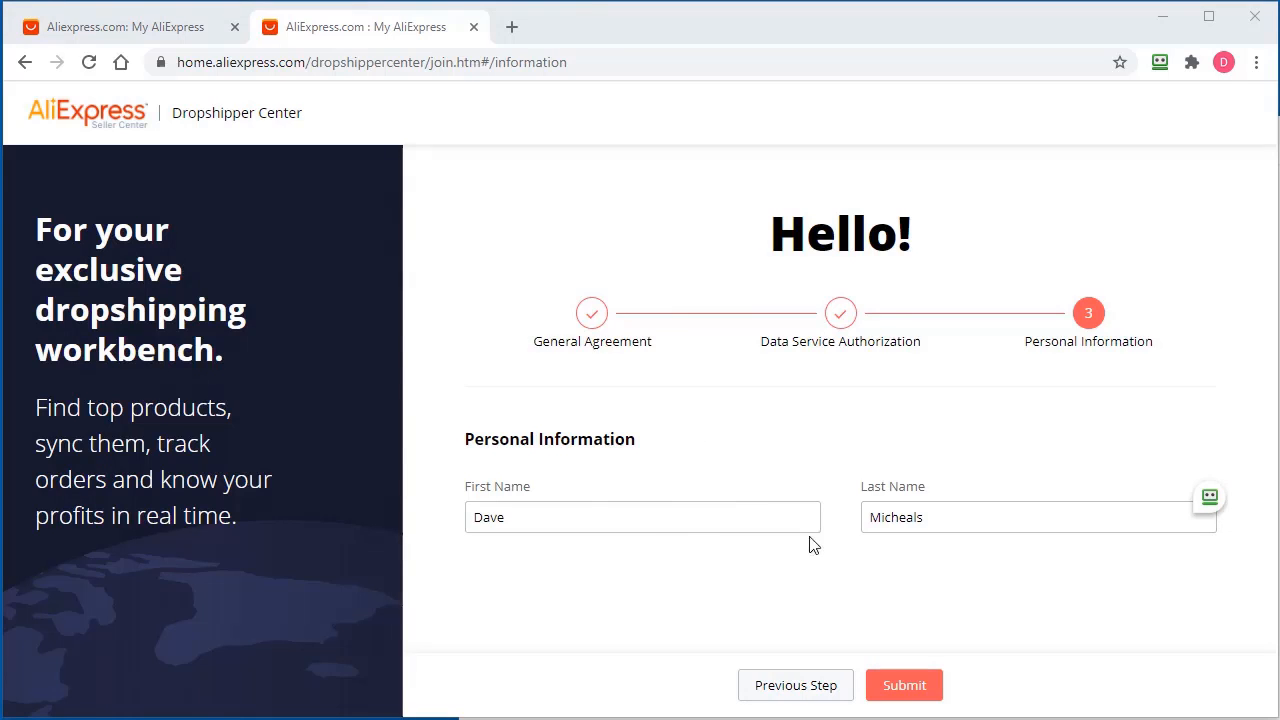
pyautogui.click(903, 685)
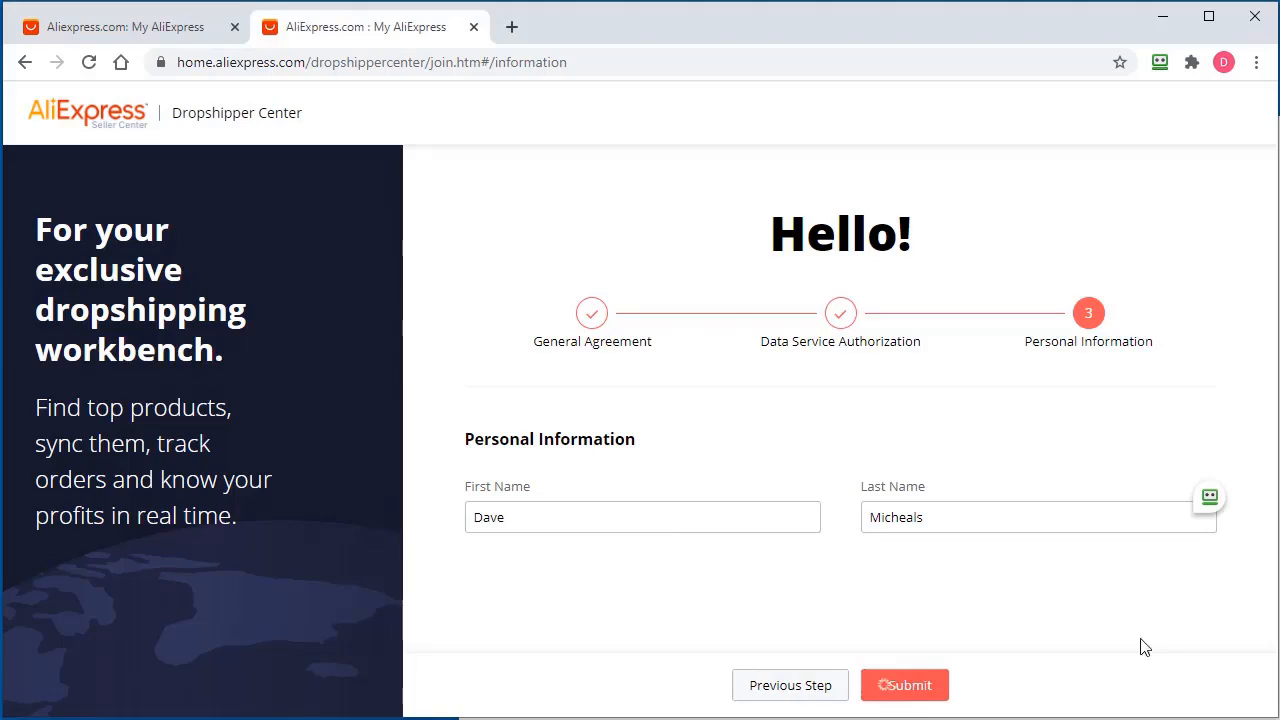
pyautogui.click(903, 685)
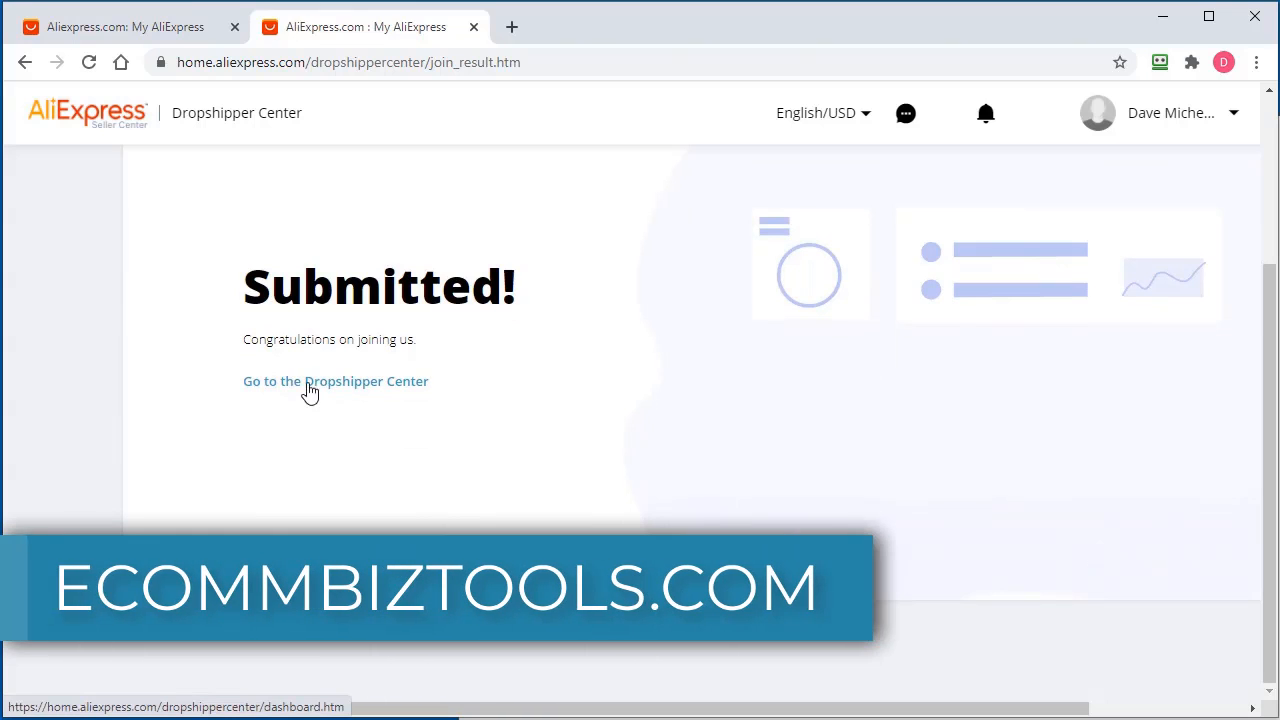
pyautogui.click(335, 381)
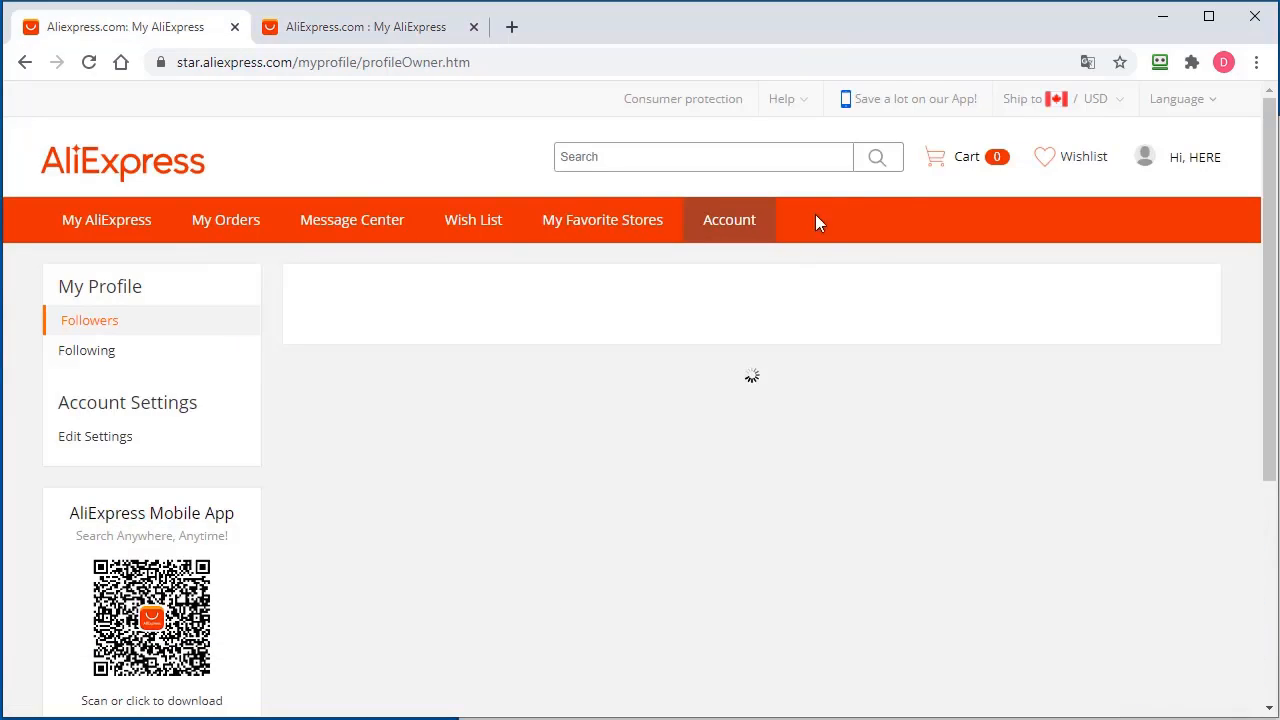
pyautogui.moveTo(419, 281)
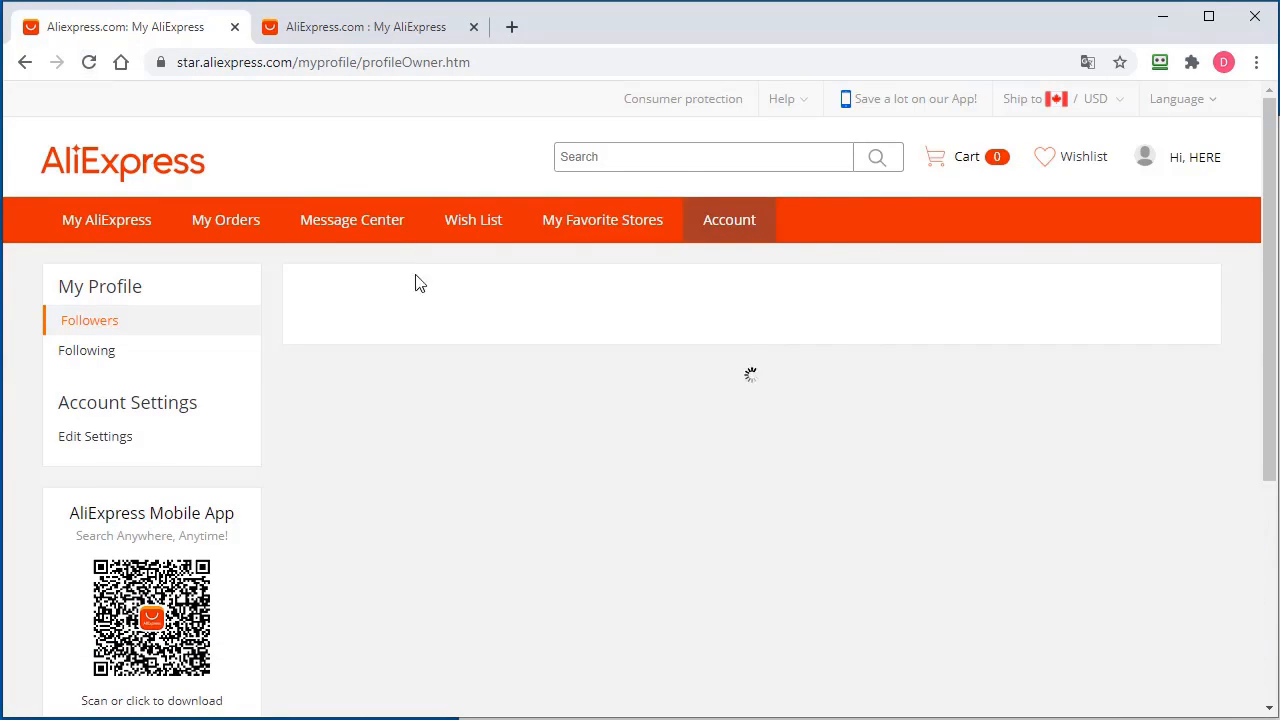
# Step: Reload the My AliExpress page and open the new Dropshipping Center tab
pyautogui.click(89, 62)
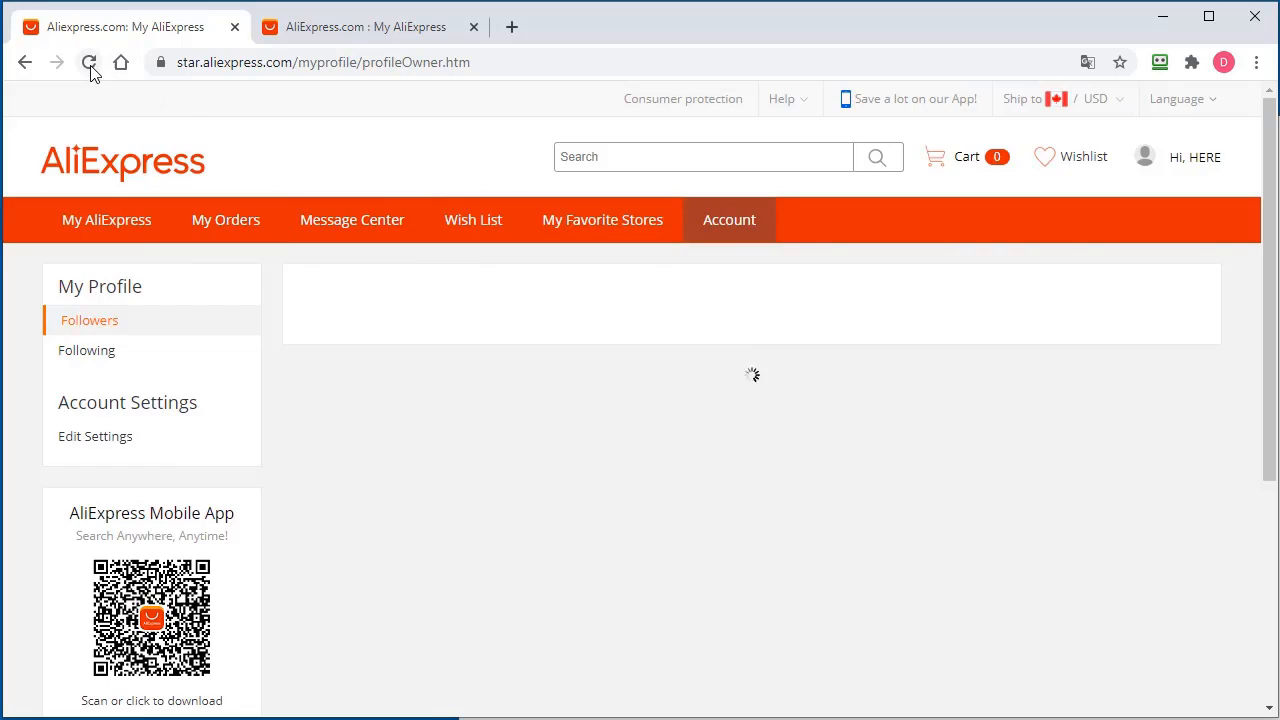
pyautogui.click(89, 62)
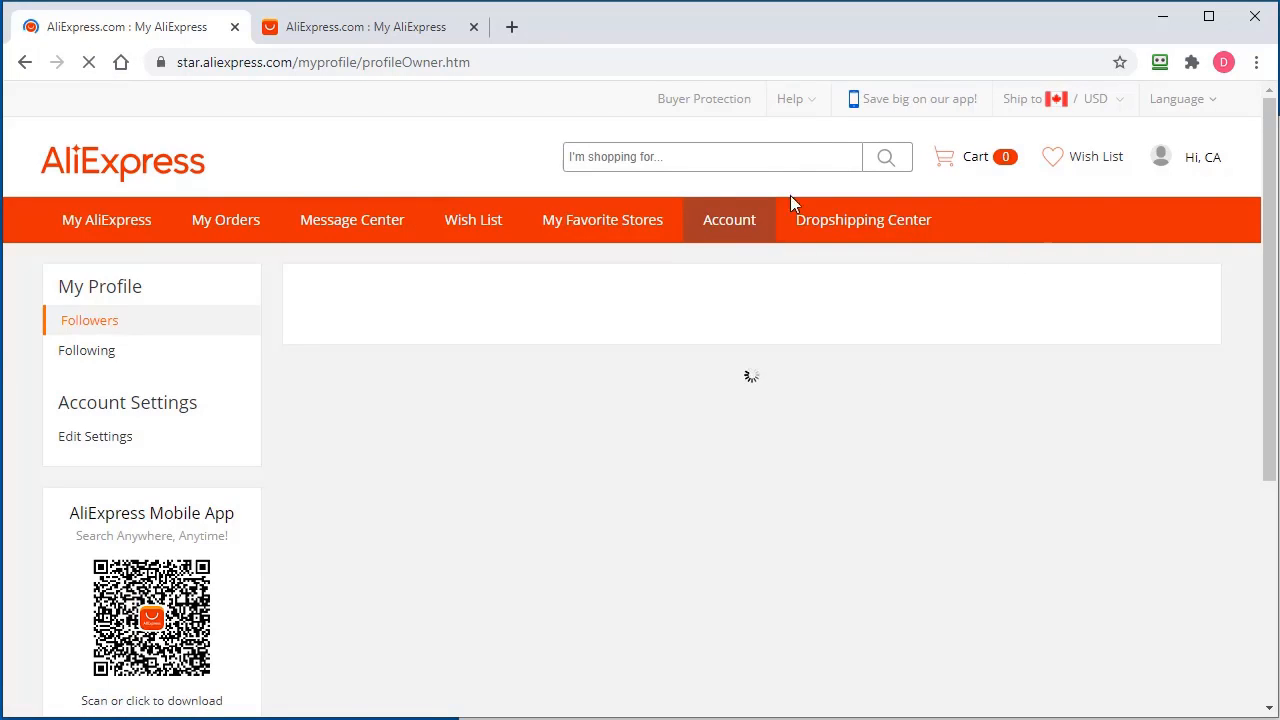
pyautogui.click(862, 219)
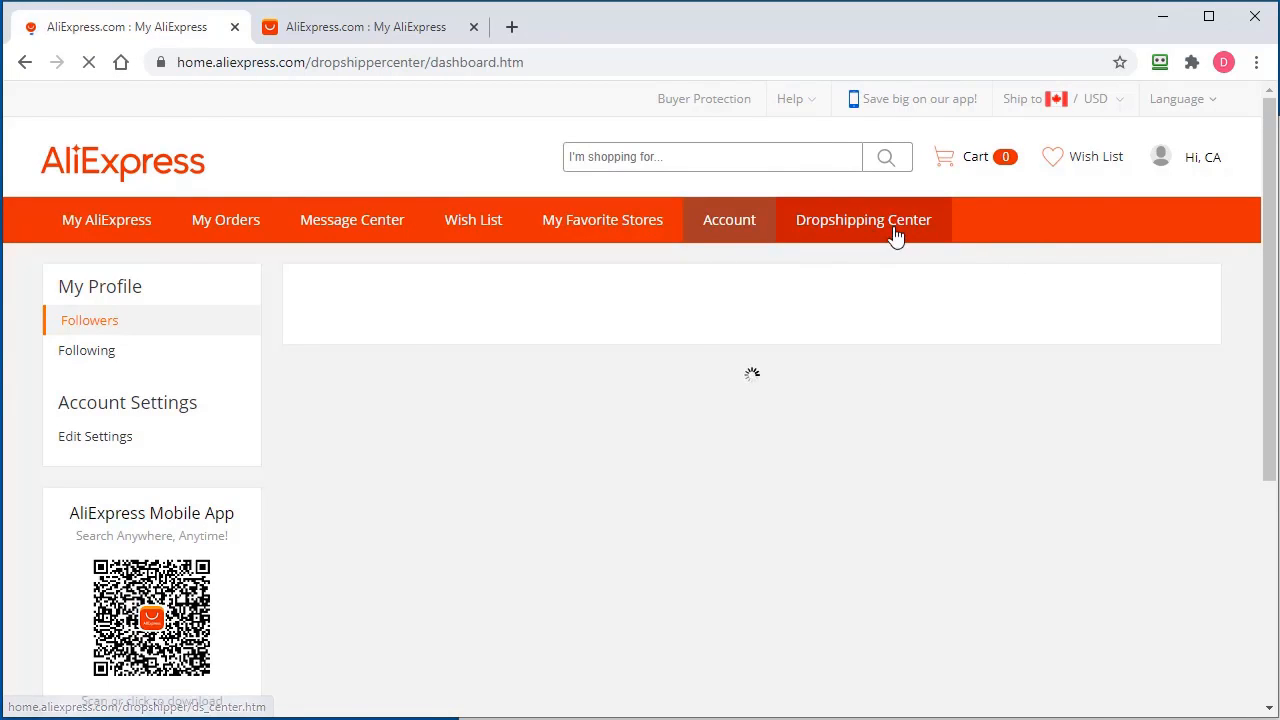
pyautogui.click(862, 219)
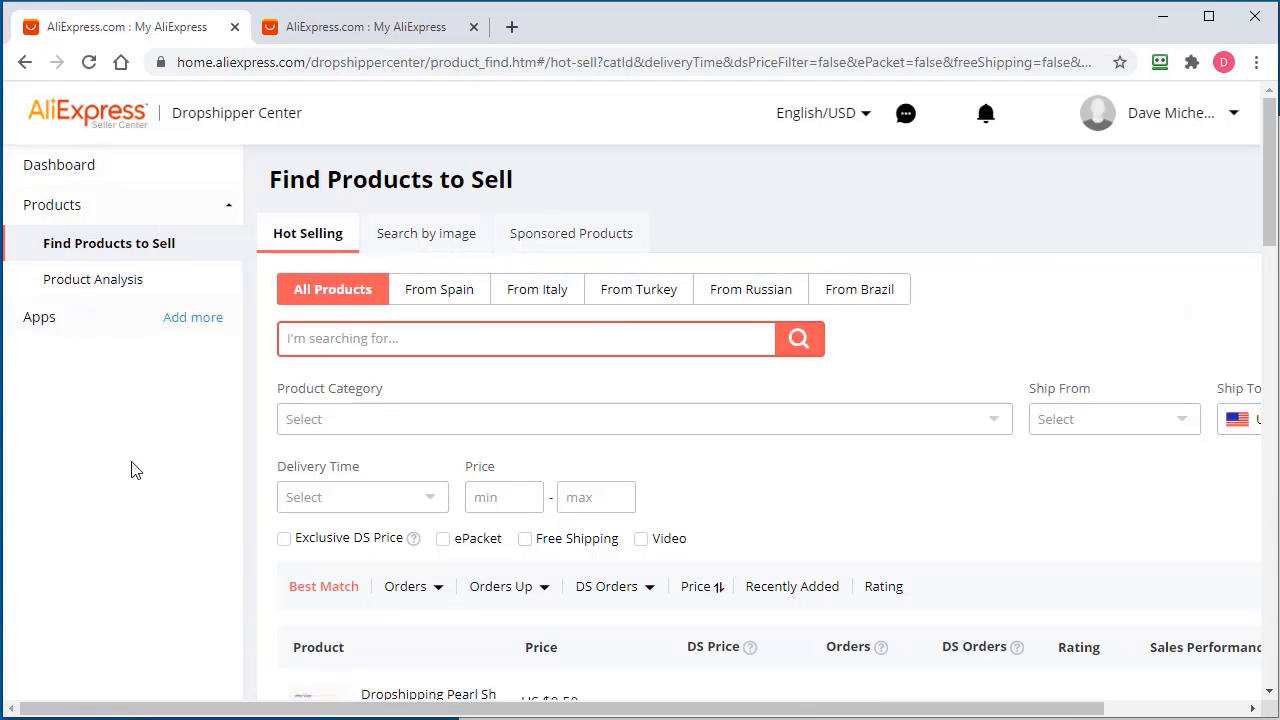
pyautogui.moveTo(108, 330)
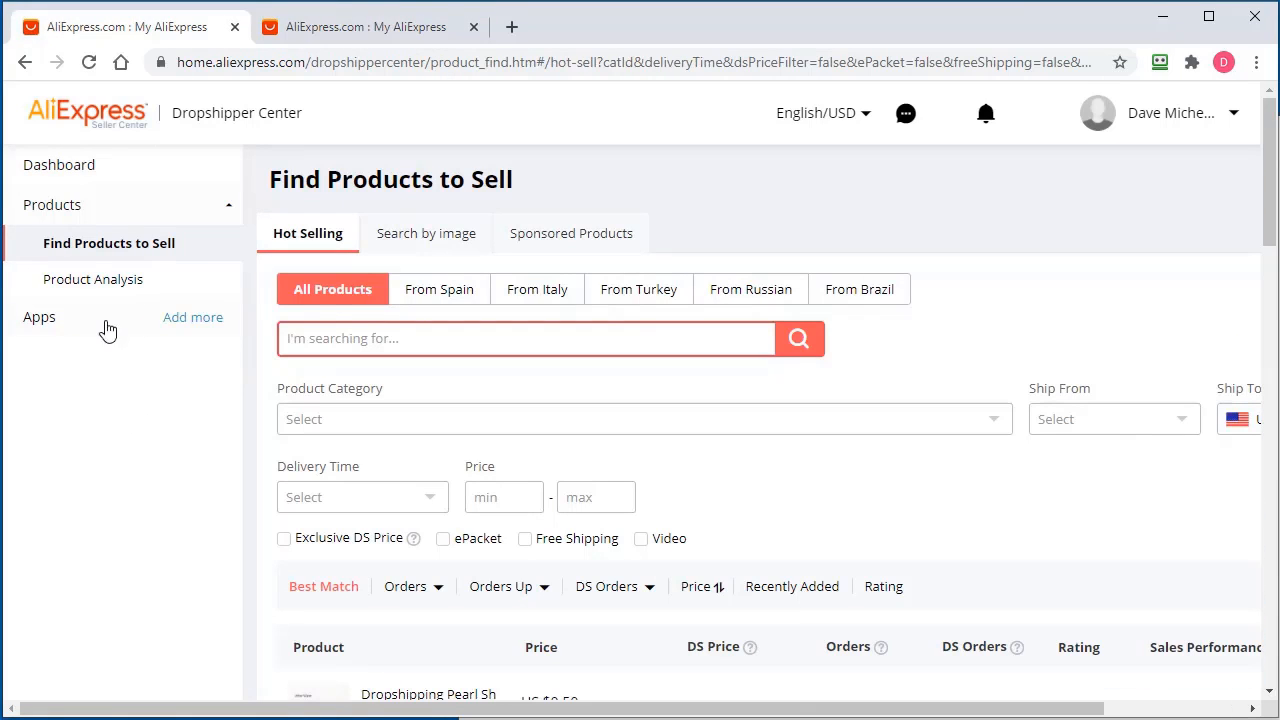
pyautogui.moveTo(126, 458)
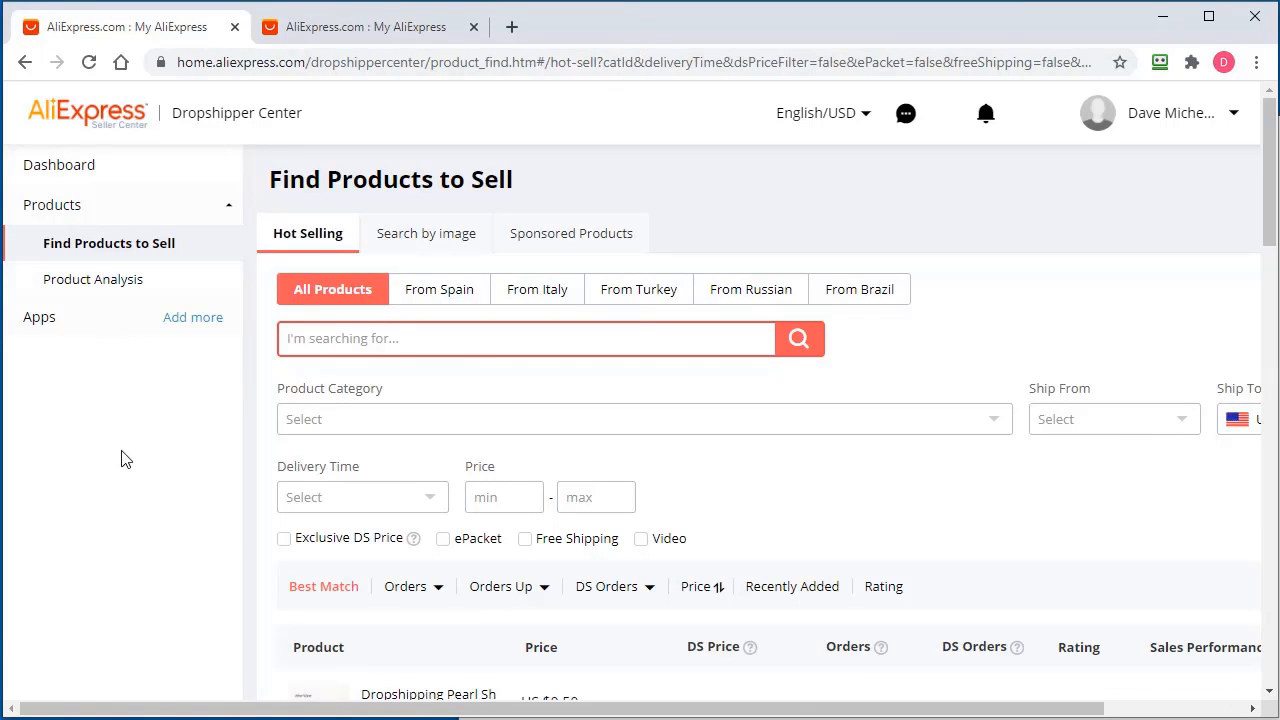
pyautogui.moveTo(169, 487)
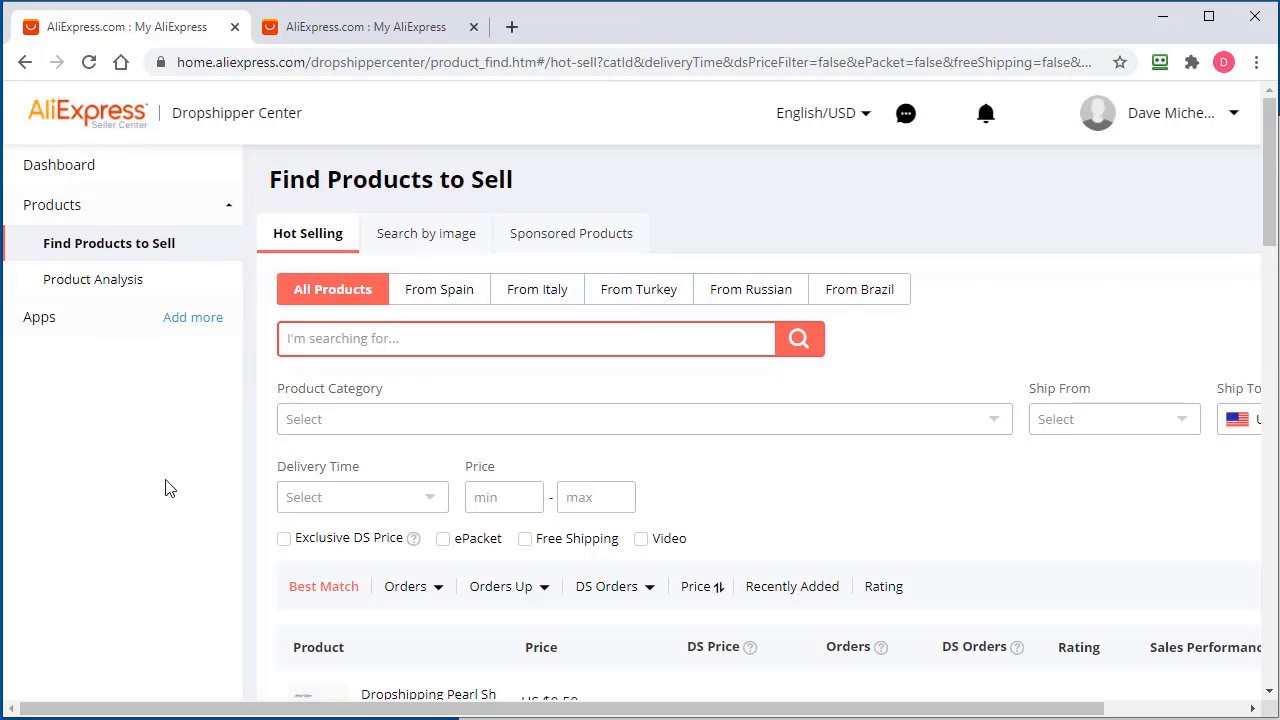
pyautogui.moveTo(197, 472)
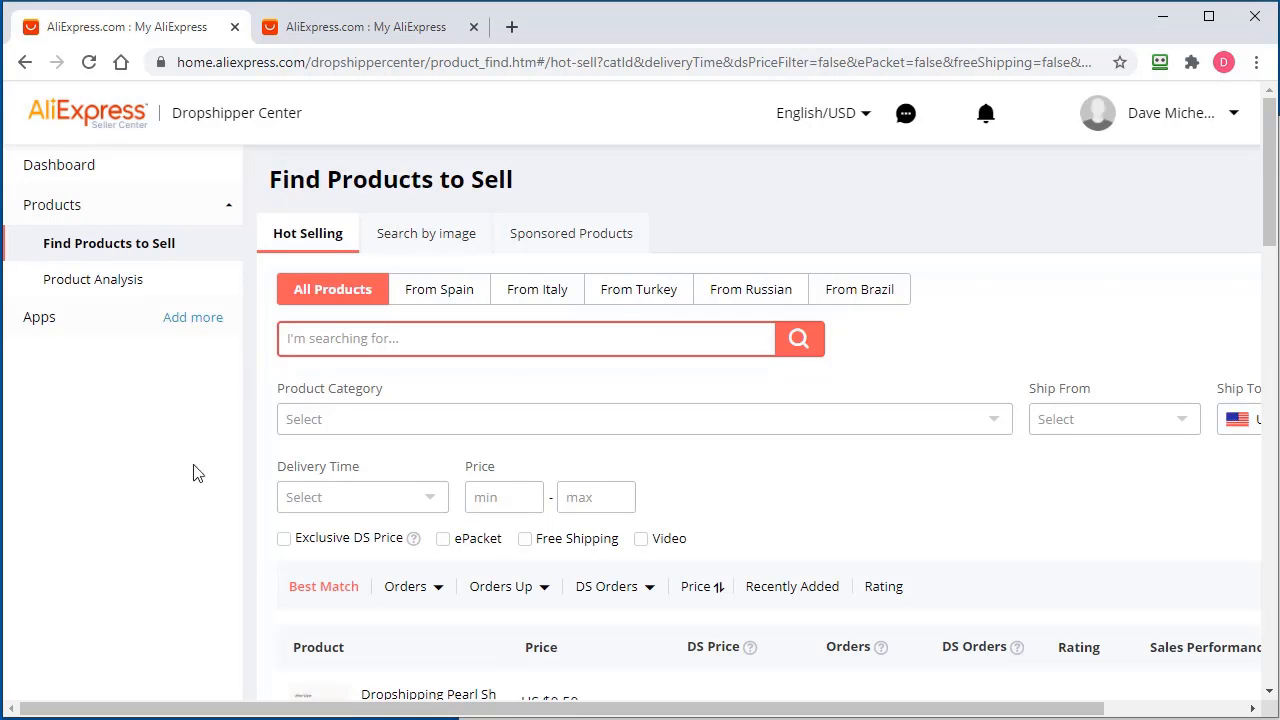